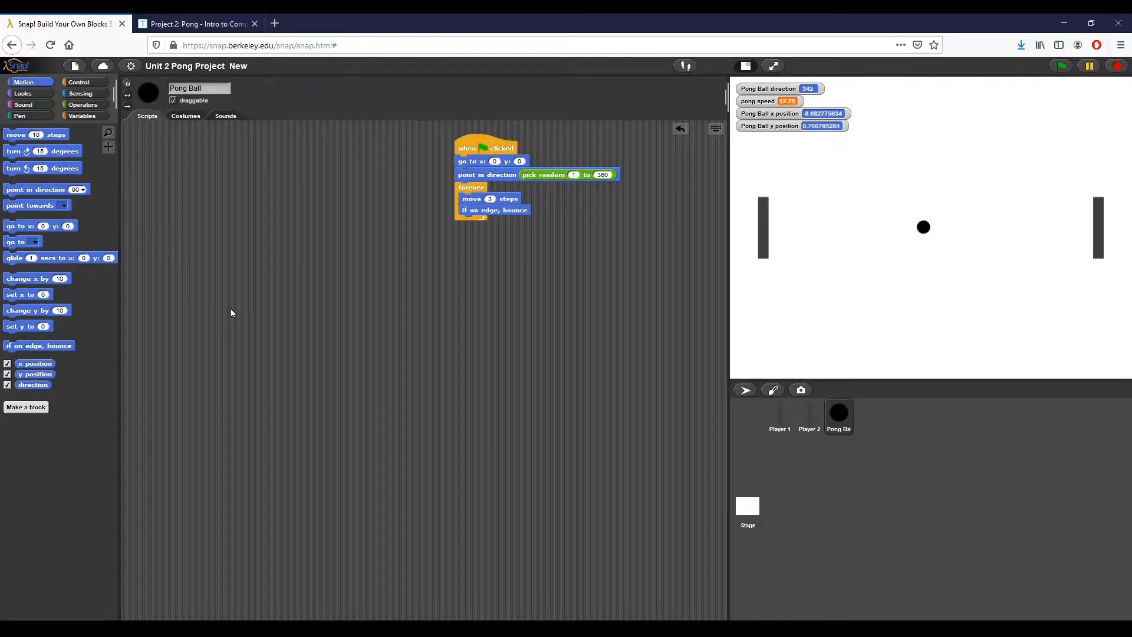
mouse_move(453, 268)
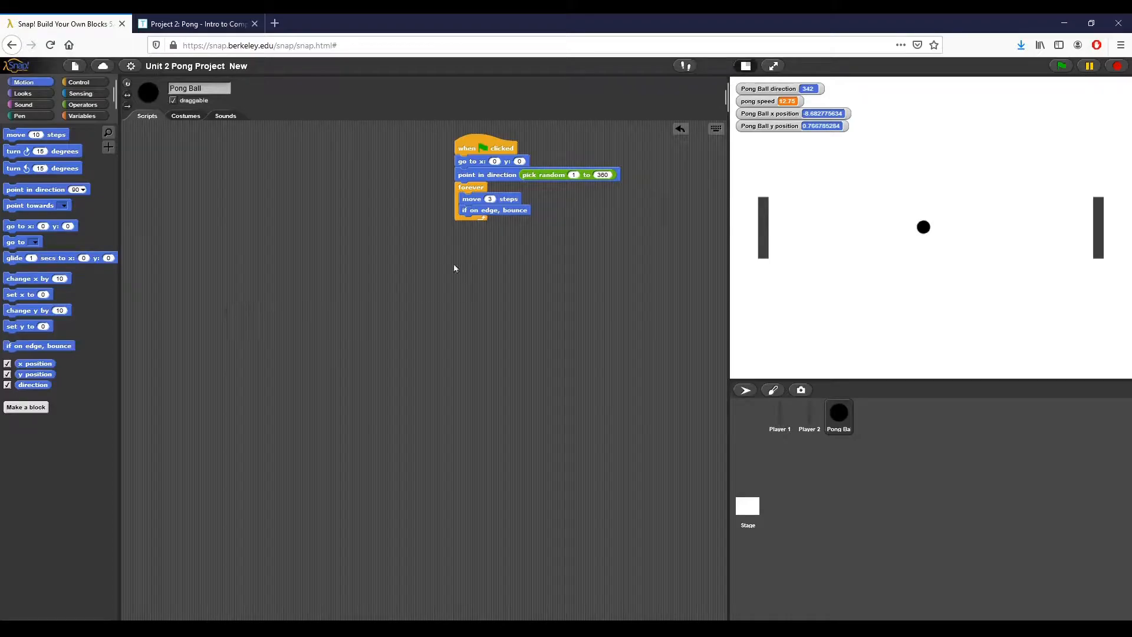
- Place an if block inside the Pong Ball forever loop, below the edge bounce
left_click_drag(486, 148, 506, 166)
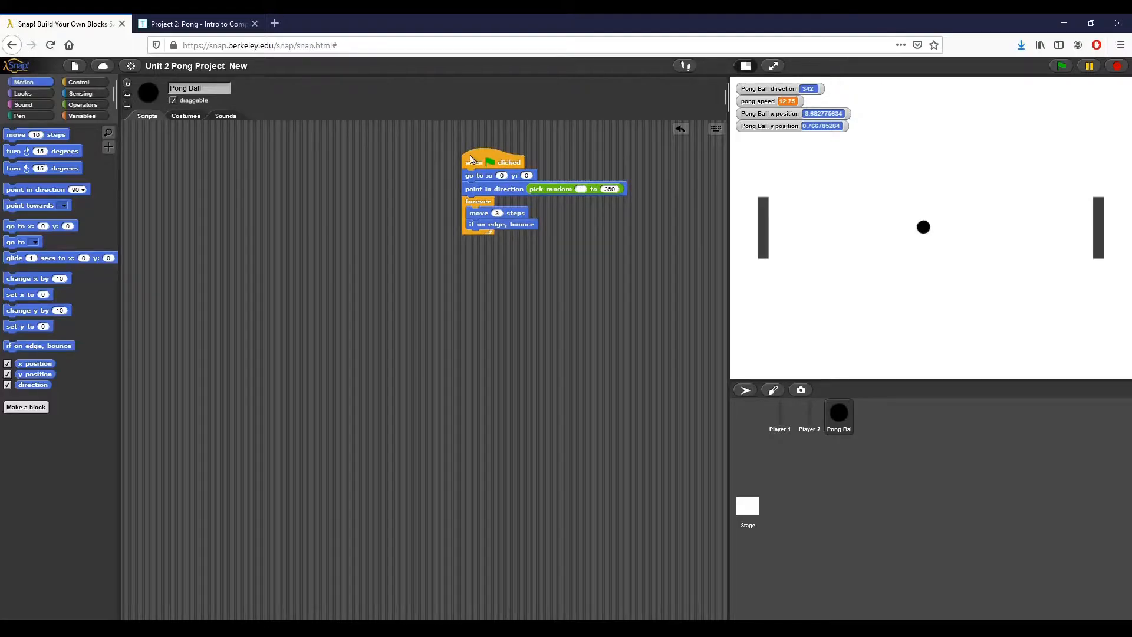
mouse_move(436, 202)
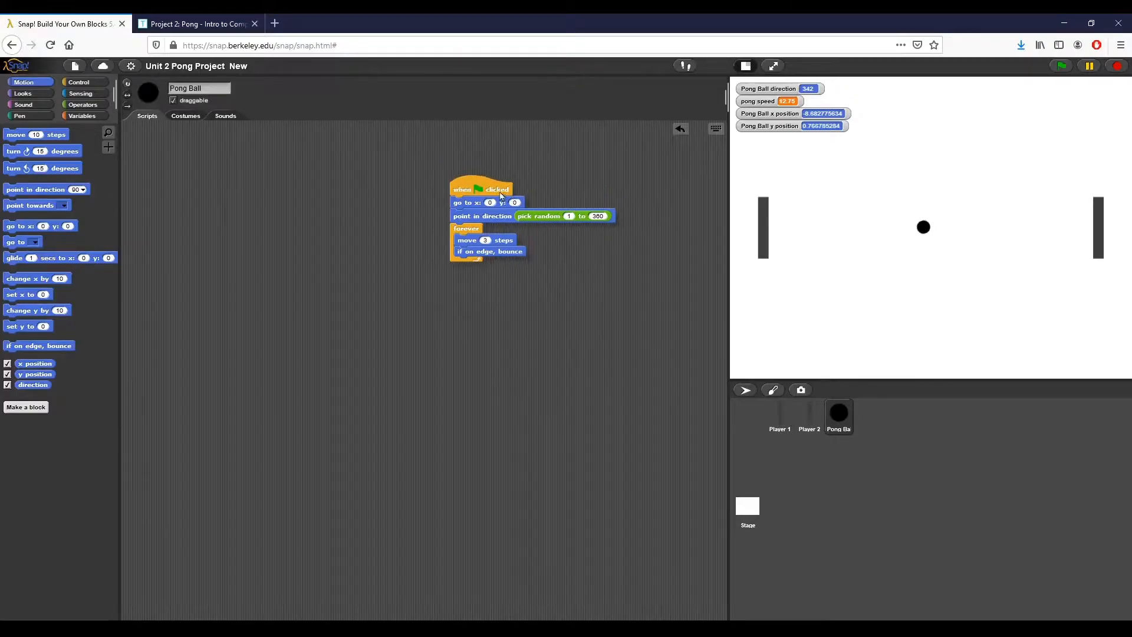
left_click_drag(480, 189, 524, 162)
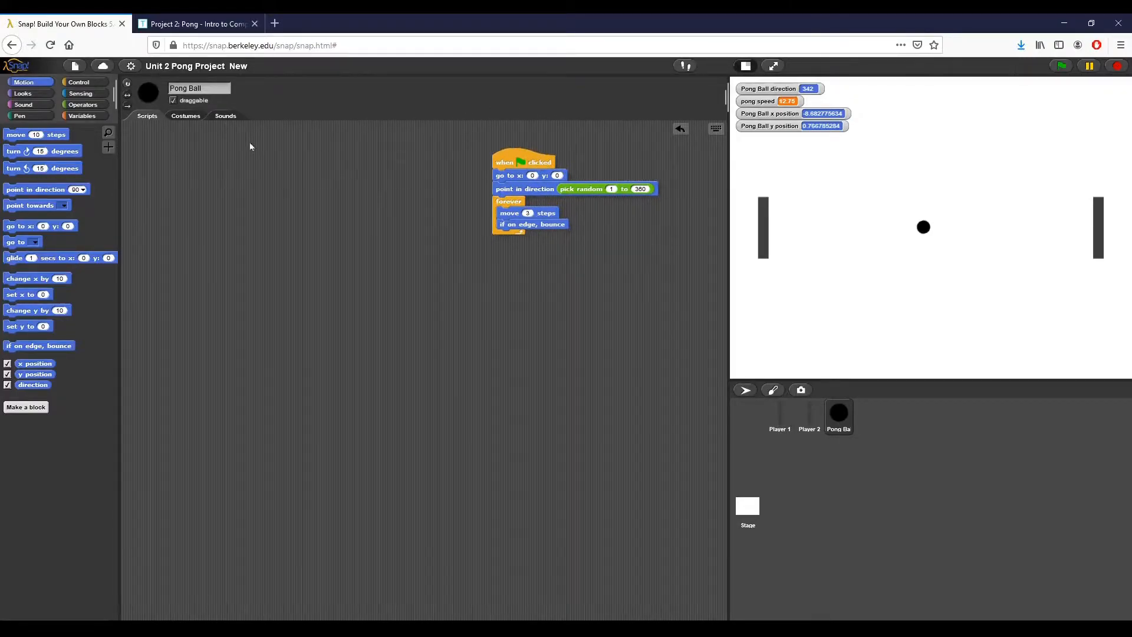
mouse_move(753, 240)
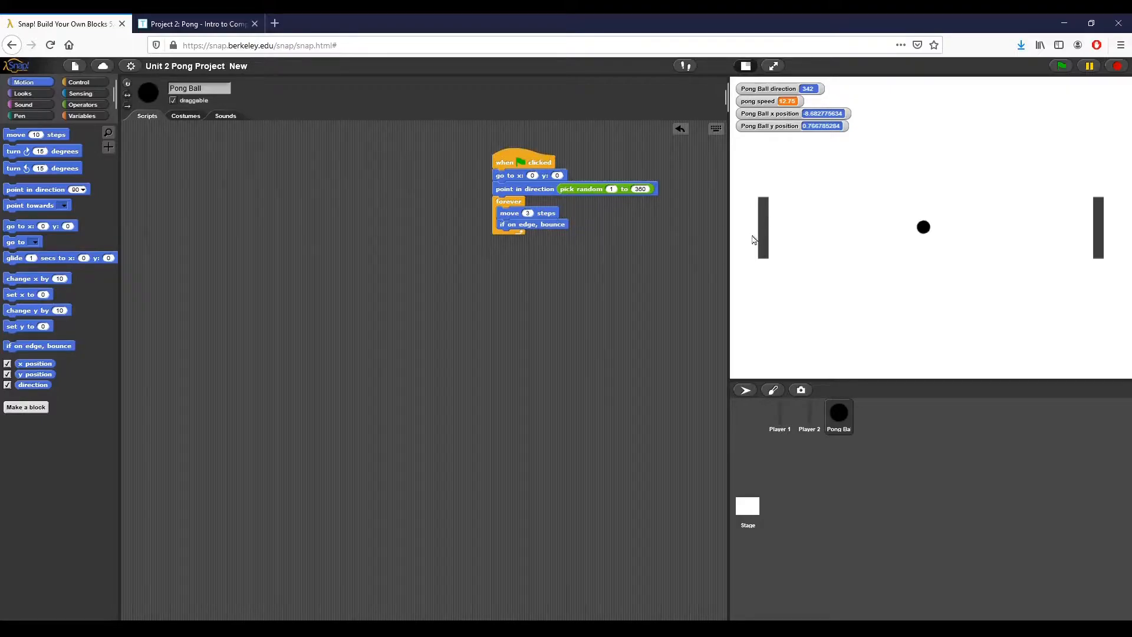
mouse_move(633, 302)
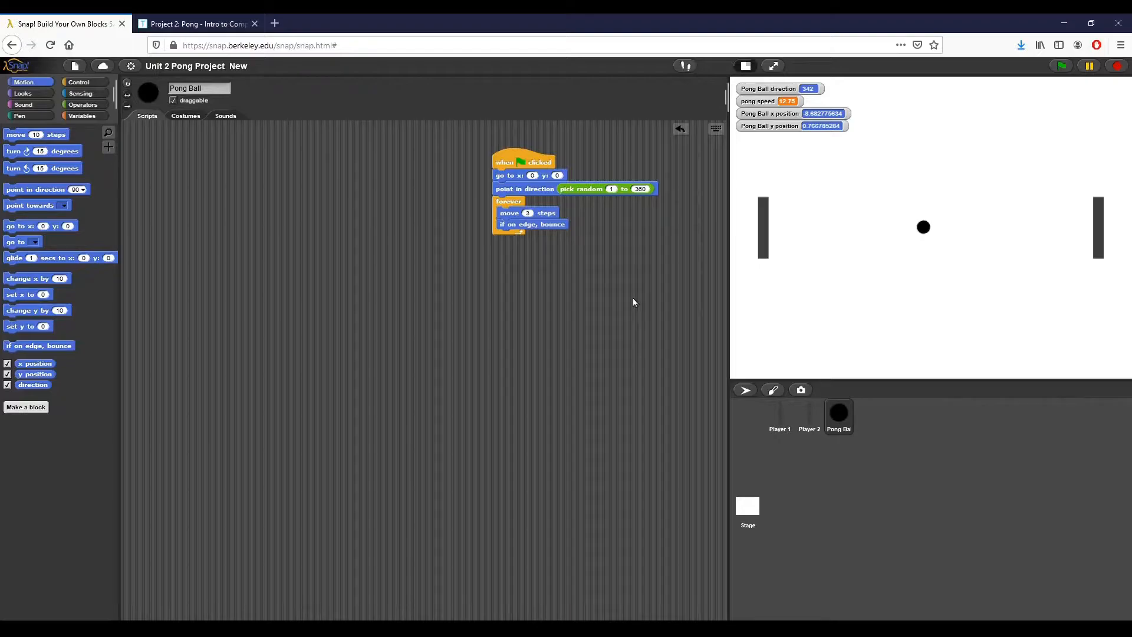
mouse_move(779, 230)
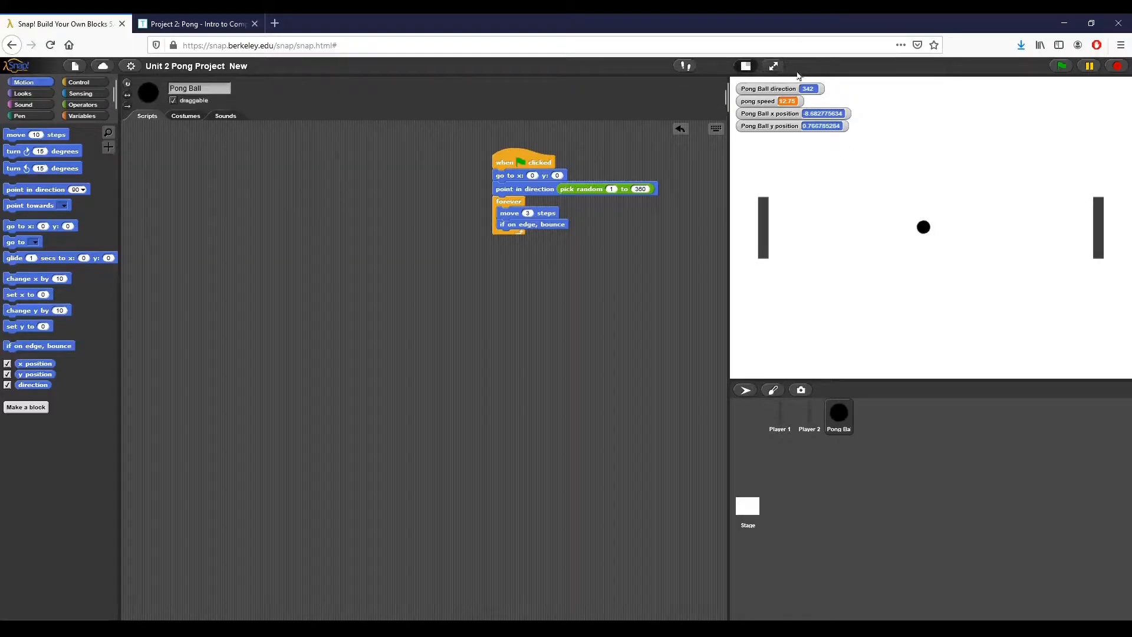
mouse_move(867, 144)
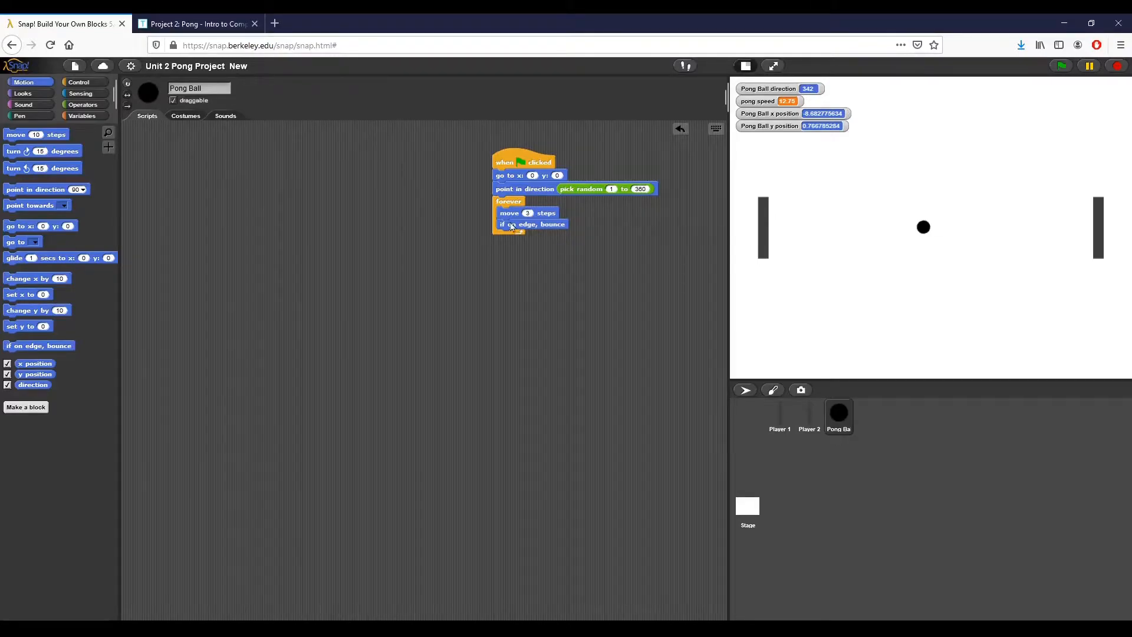
mouse_move(700, 85)
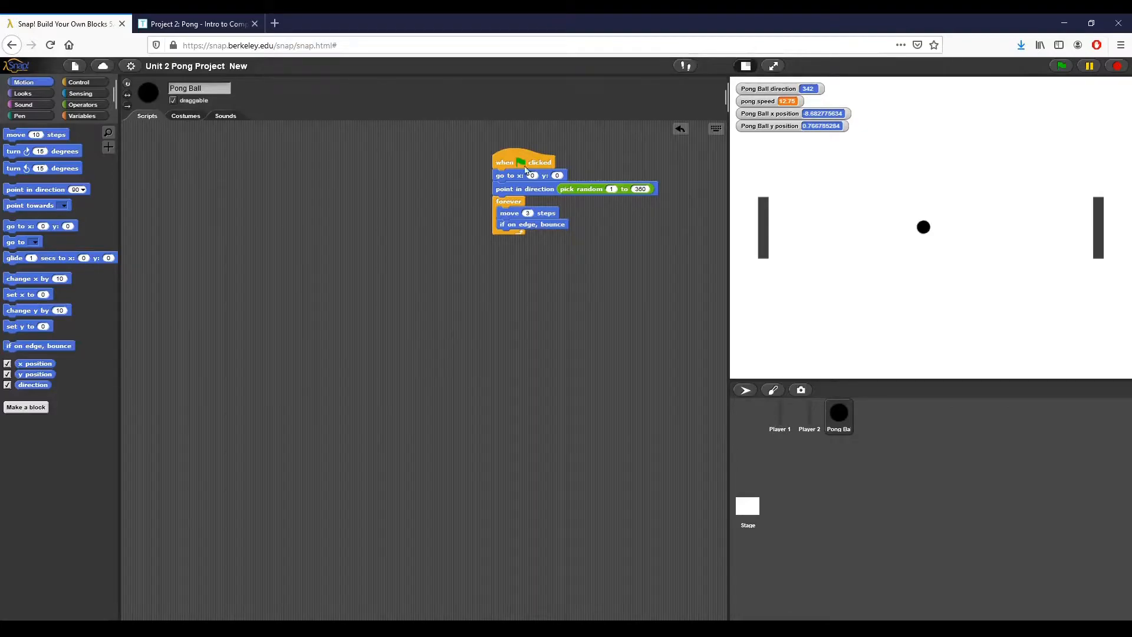
left_click(79, 81)
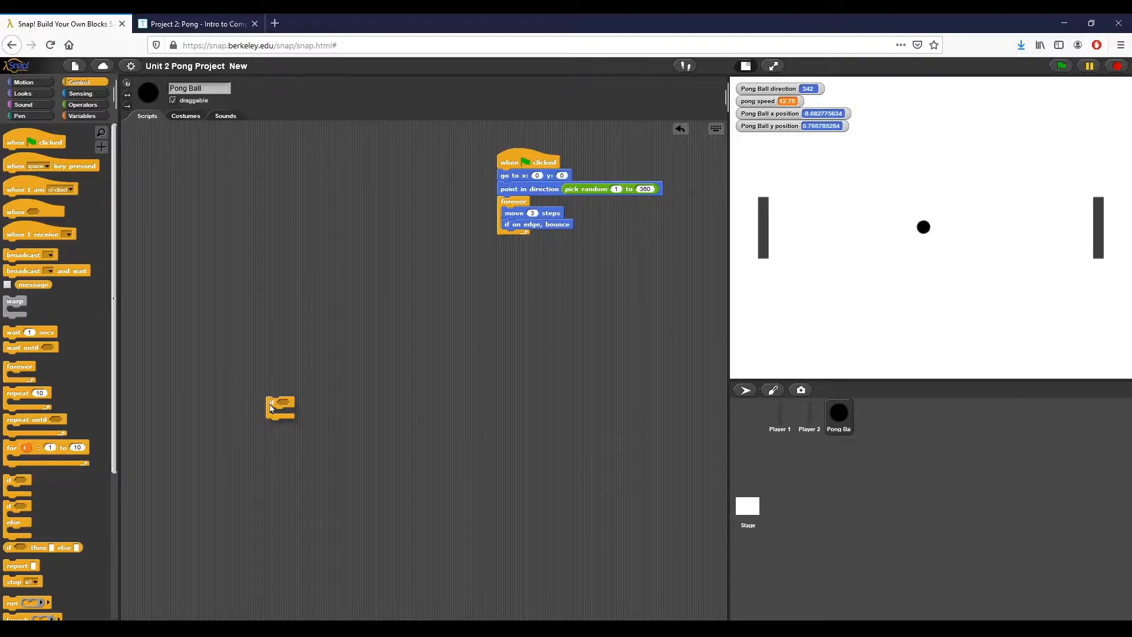
left_click_drag(281, 407, 367, 320)
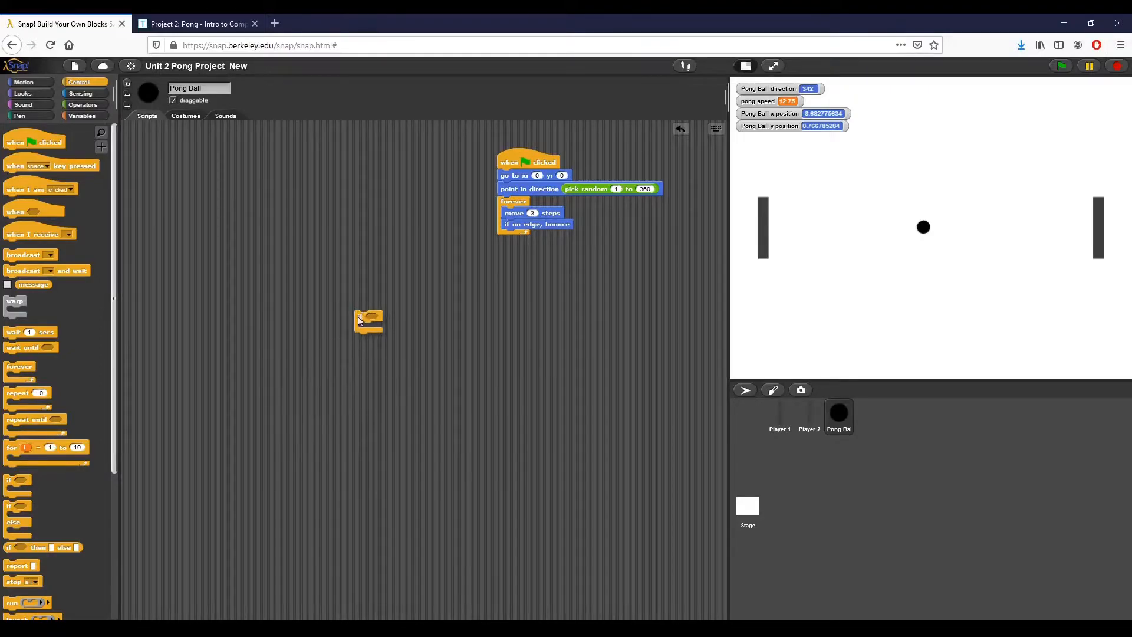
left_click_drag(367, 321, 513, 238)
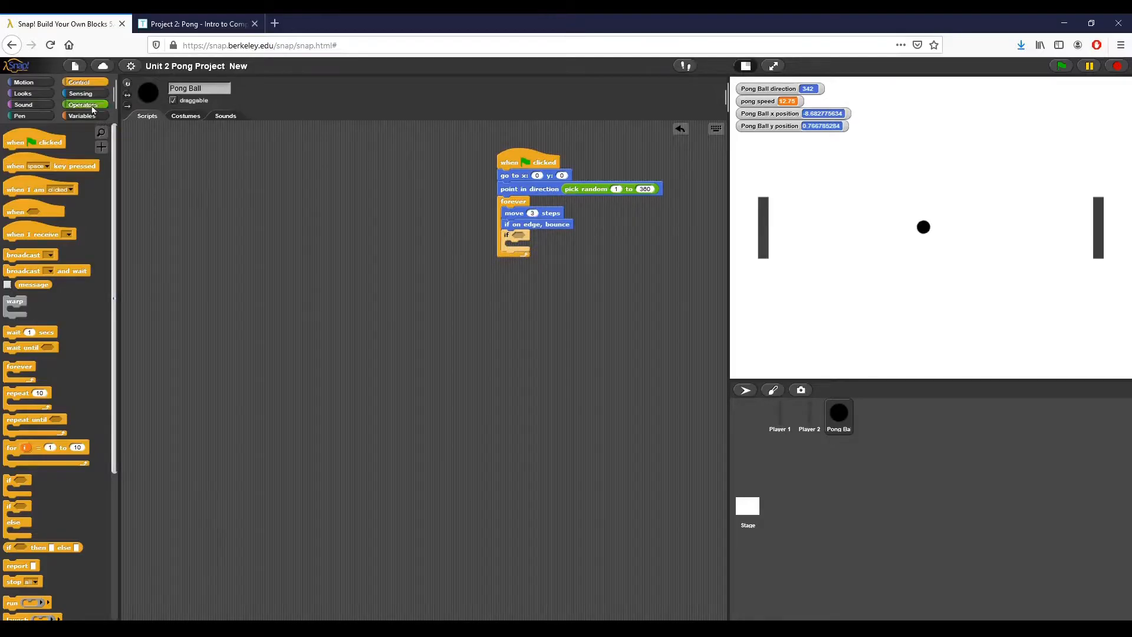
left_click(83, 104)
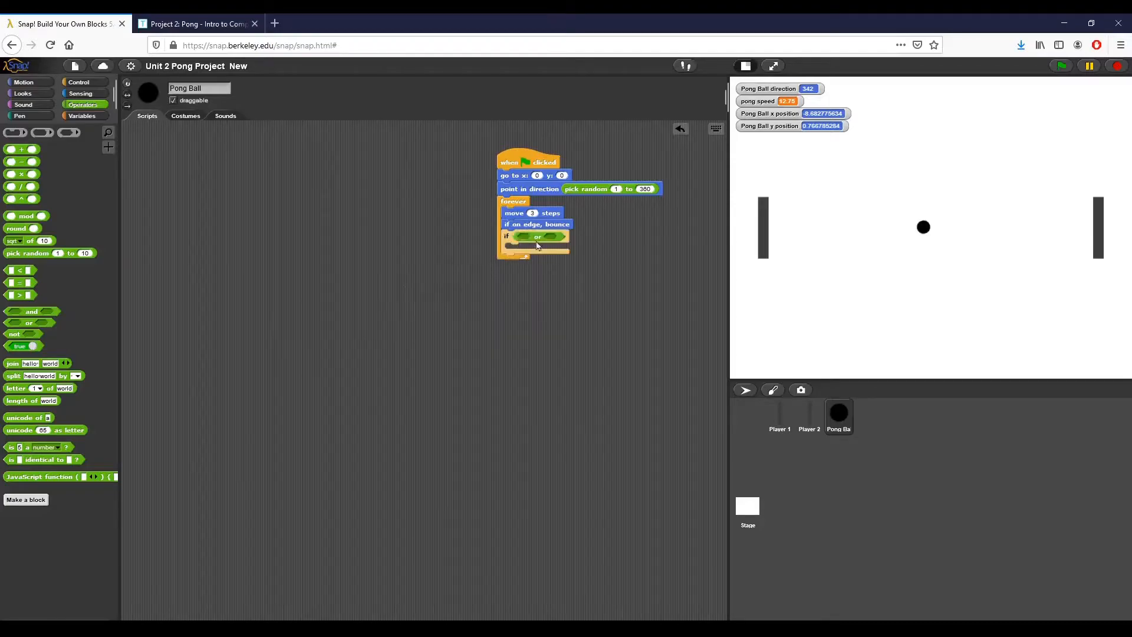
mouse_move(810, 247)
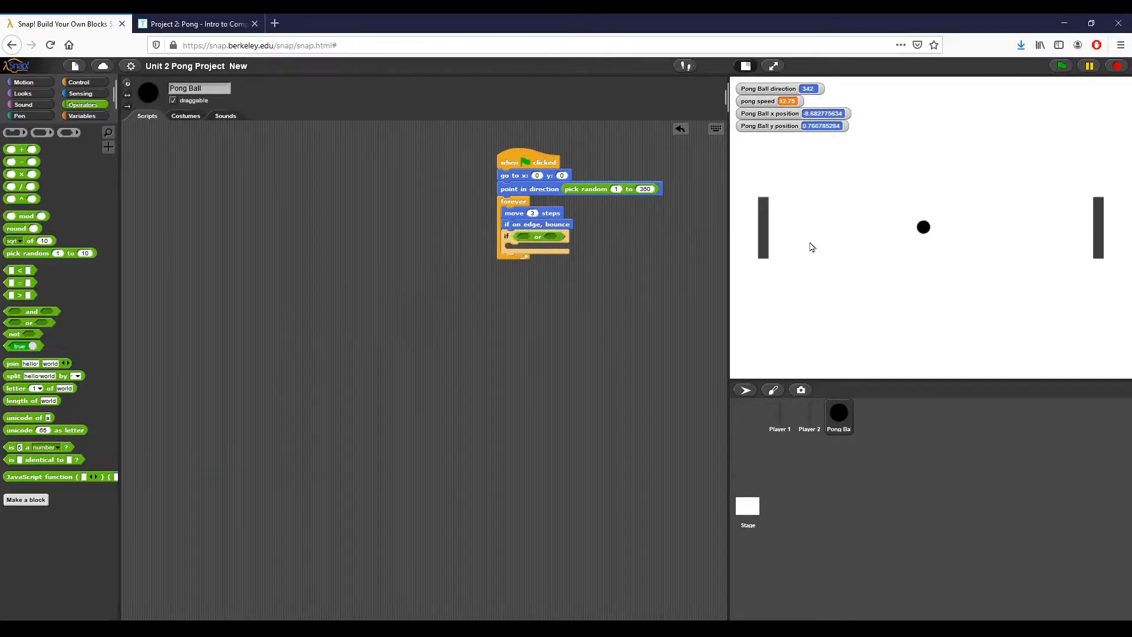
mouse_move(92, 130)
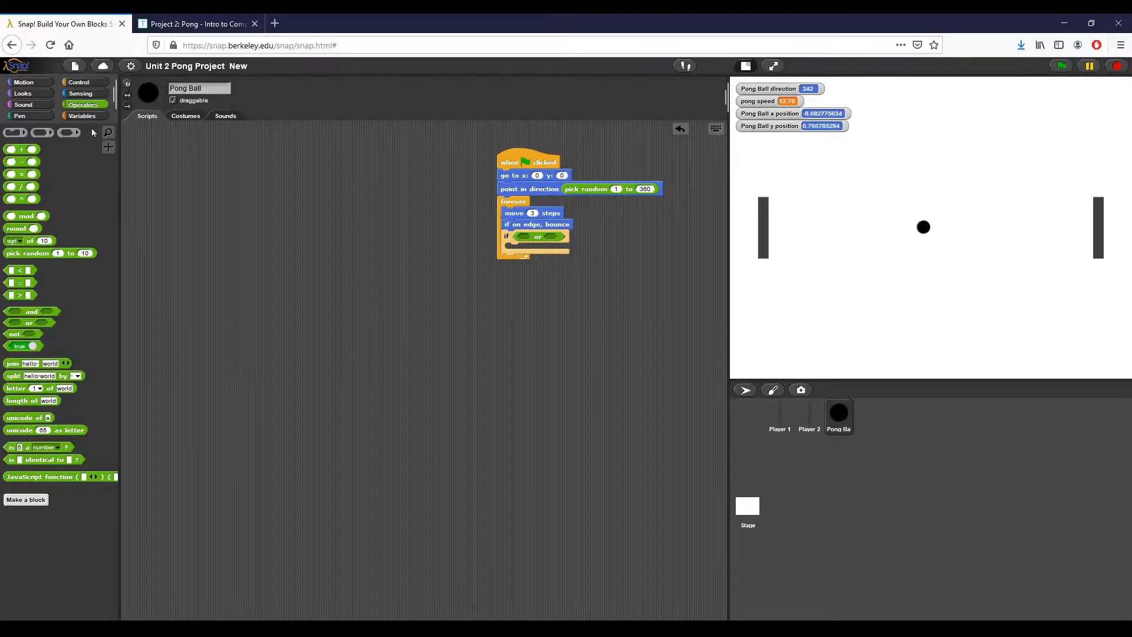
- Fill the or condition with 'touching Player1?' and 'touching Player2?' sensing checks
left_click(81, 93)
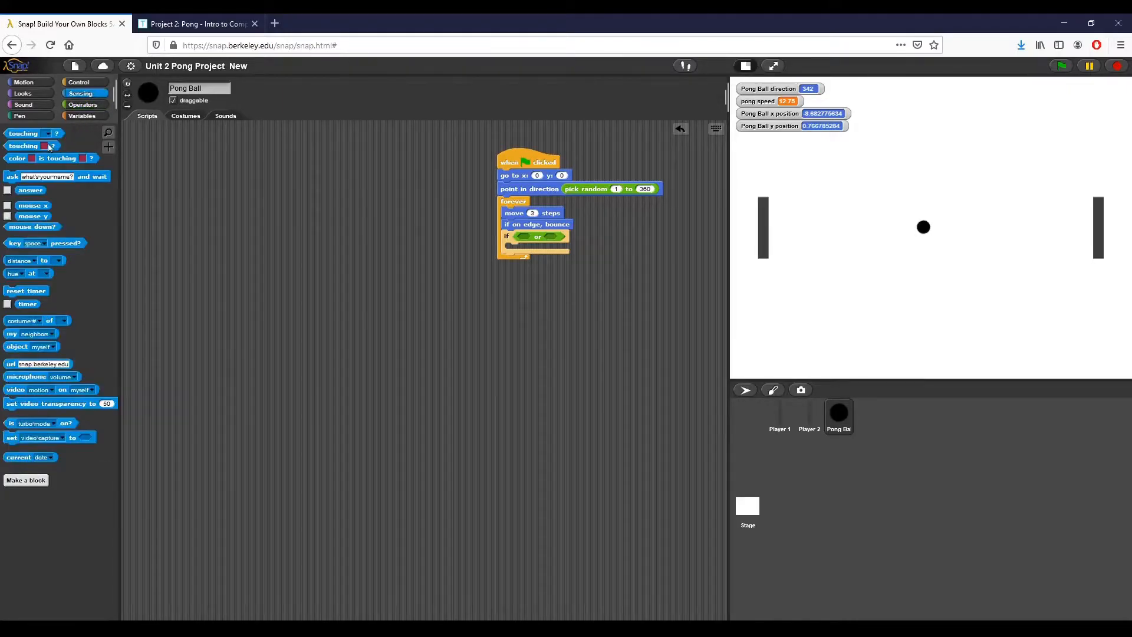
mouse_move(98, 192)
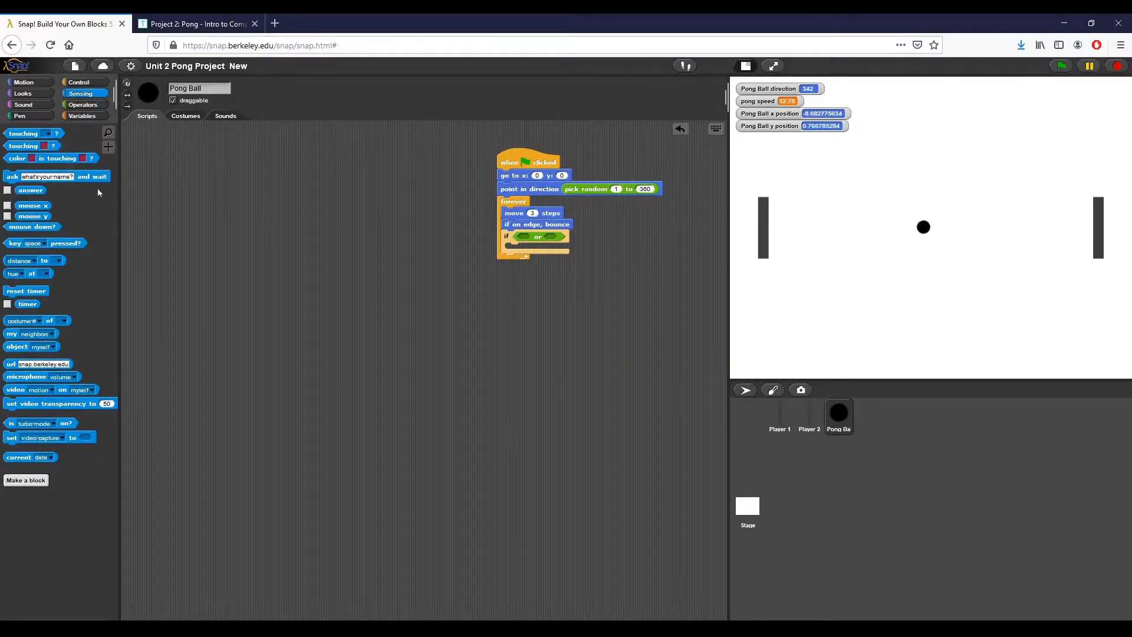
left_click_drag(24, 133, 316, 213)
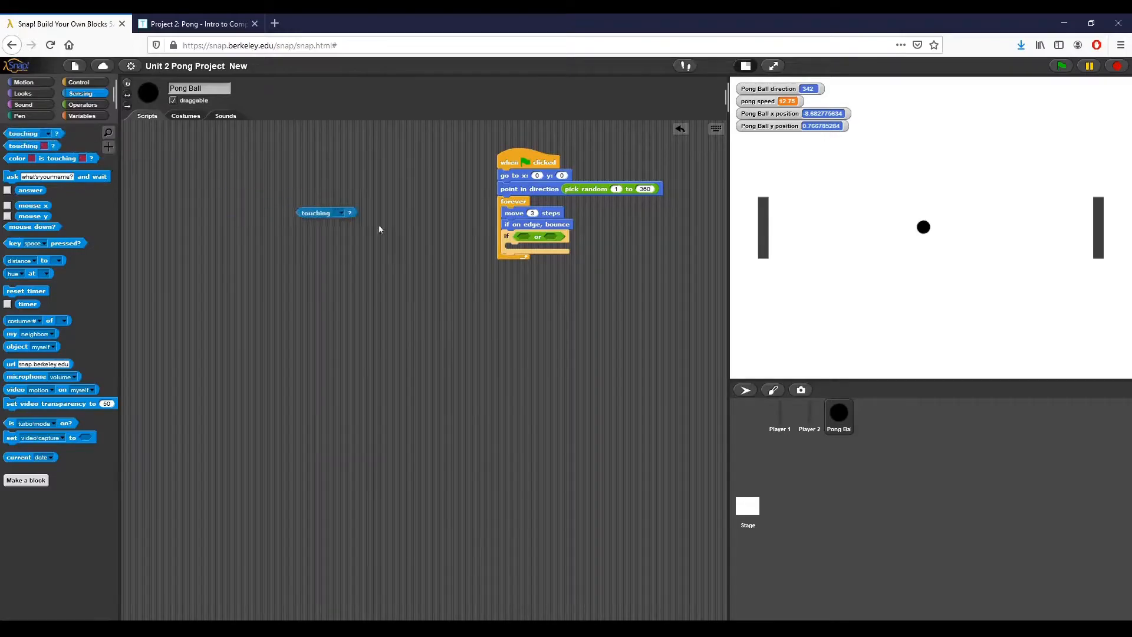
left_click_drag(316, 213, 536, 238)
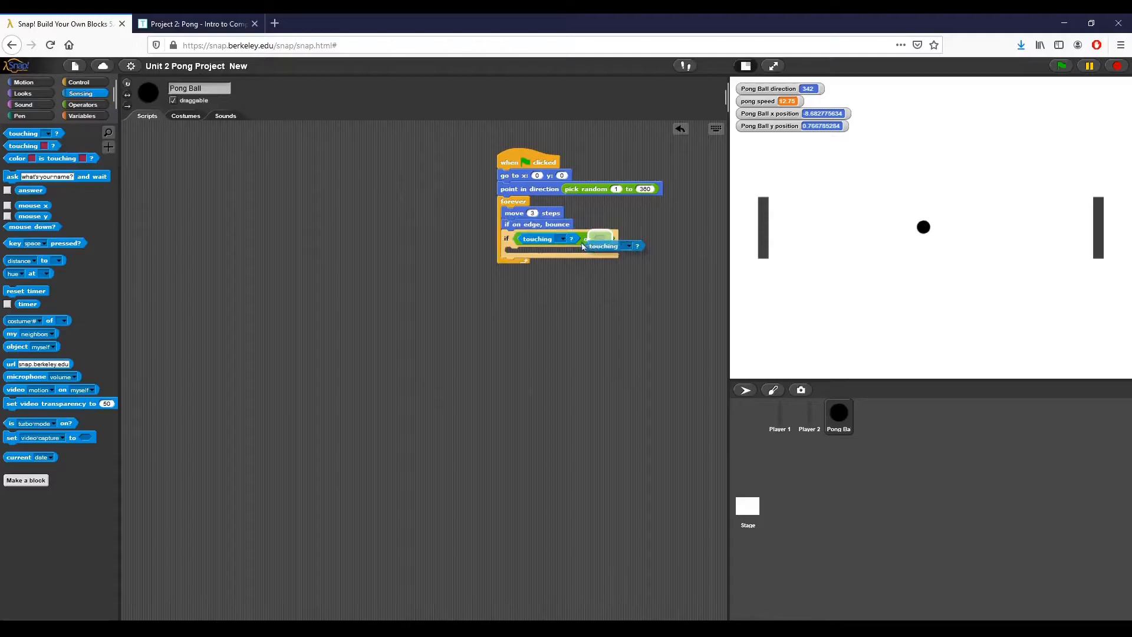
left_click(570, 240)
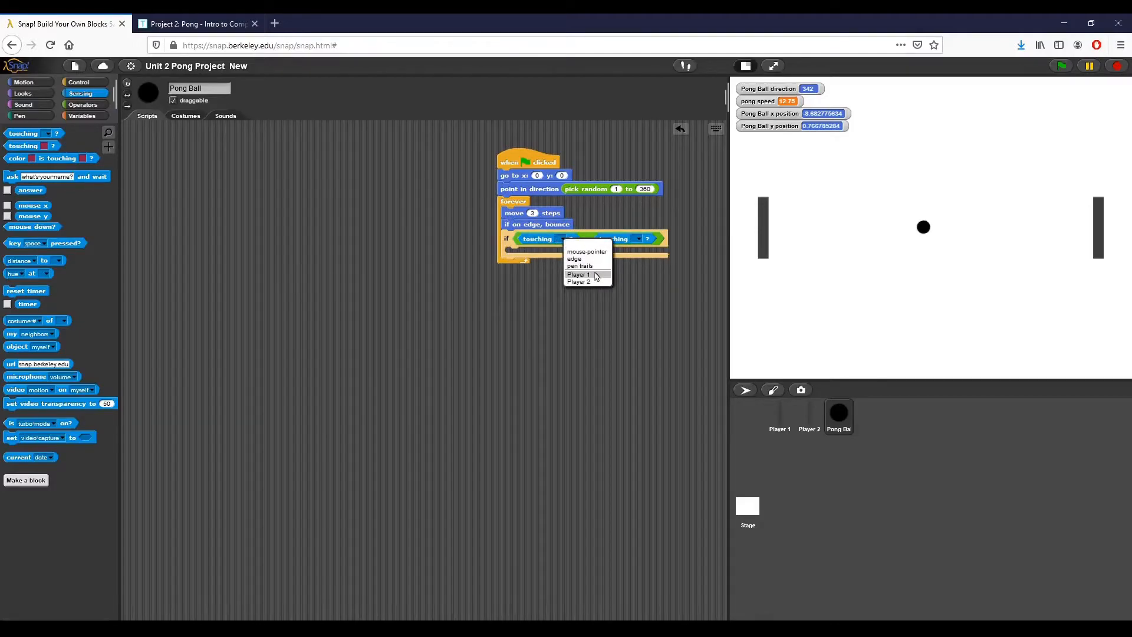
left_click(578, 274)
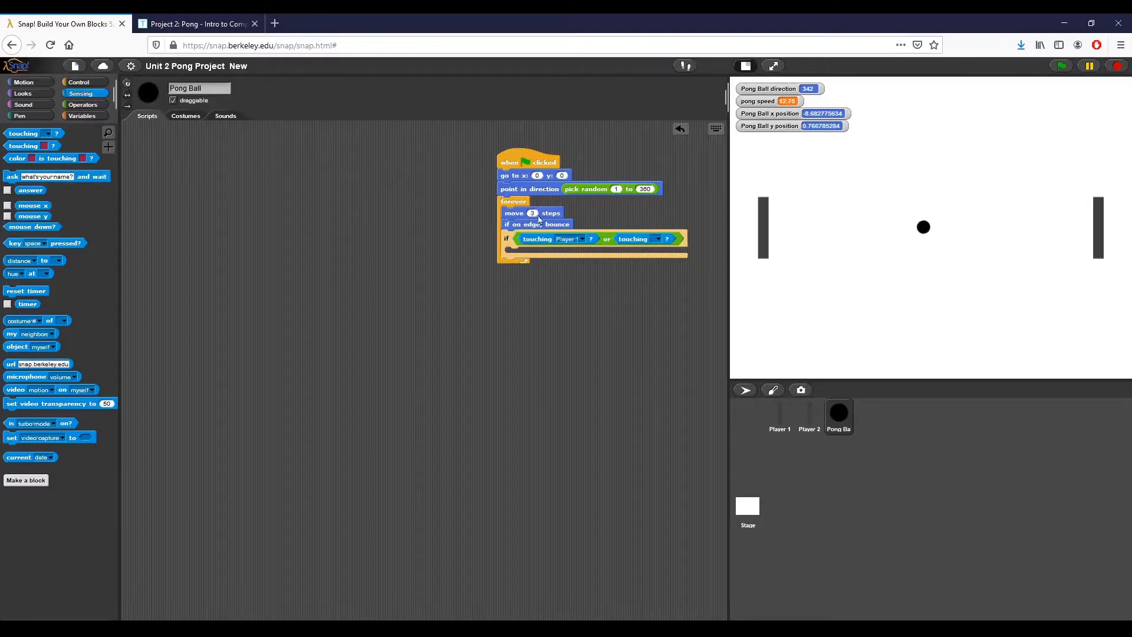
mouse_move(880, 255)
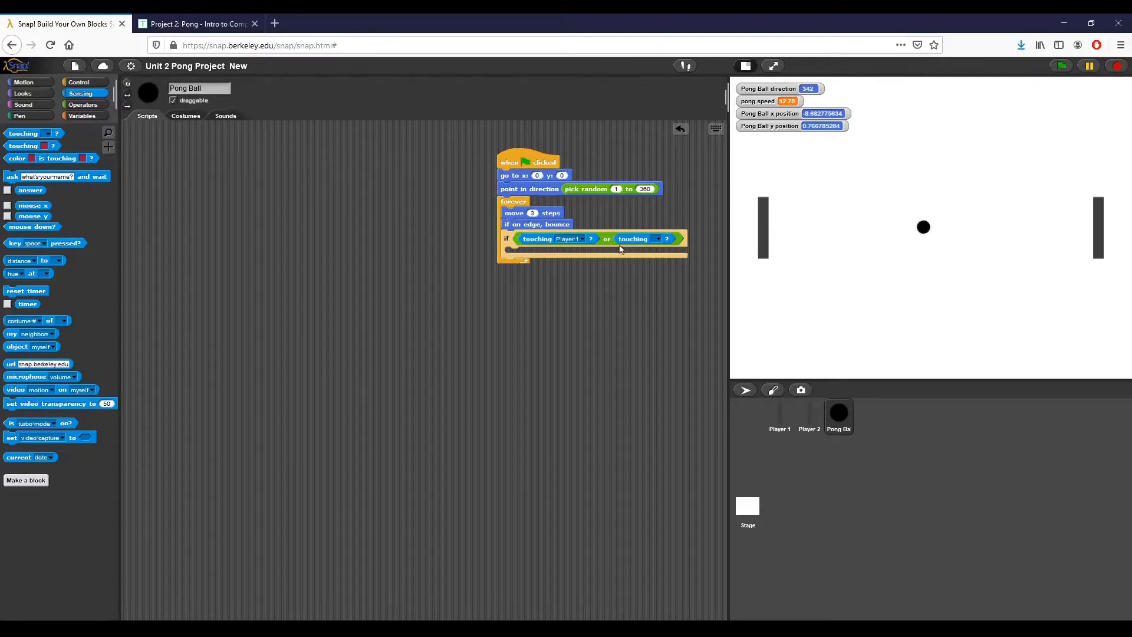
left_click(664, 239)
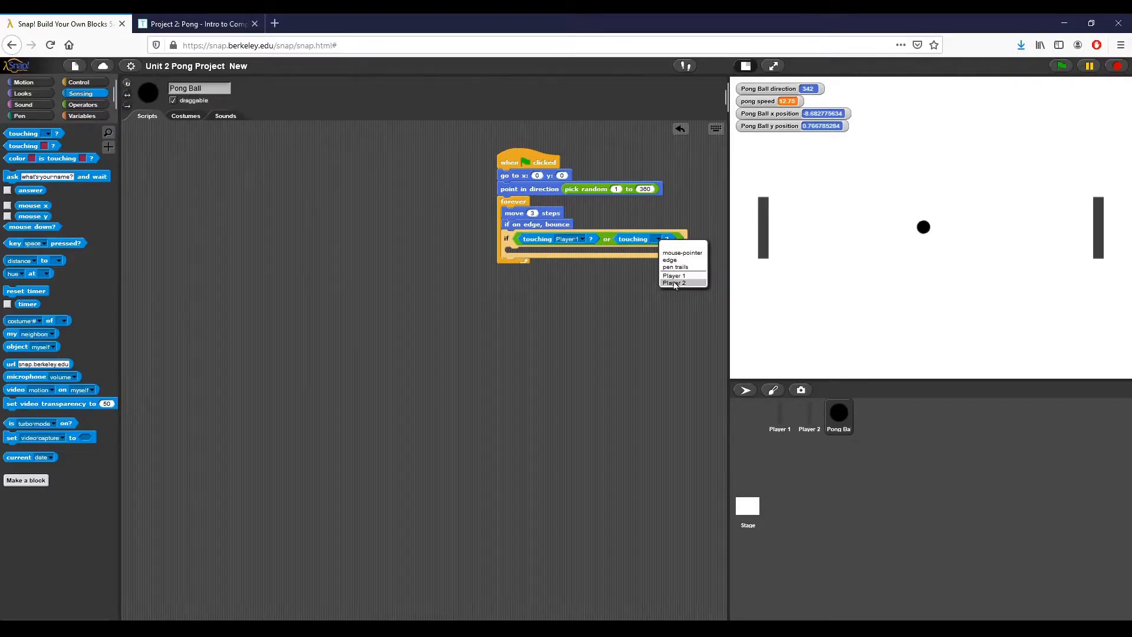
left_click(675, 282)
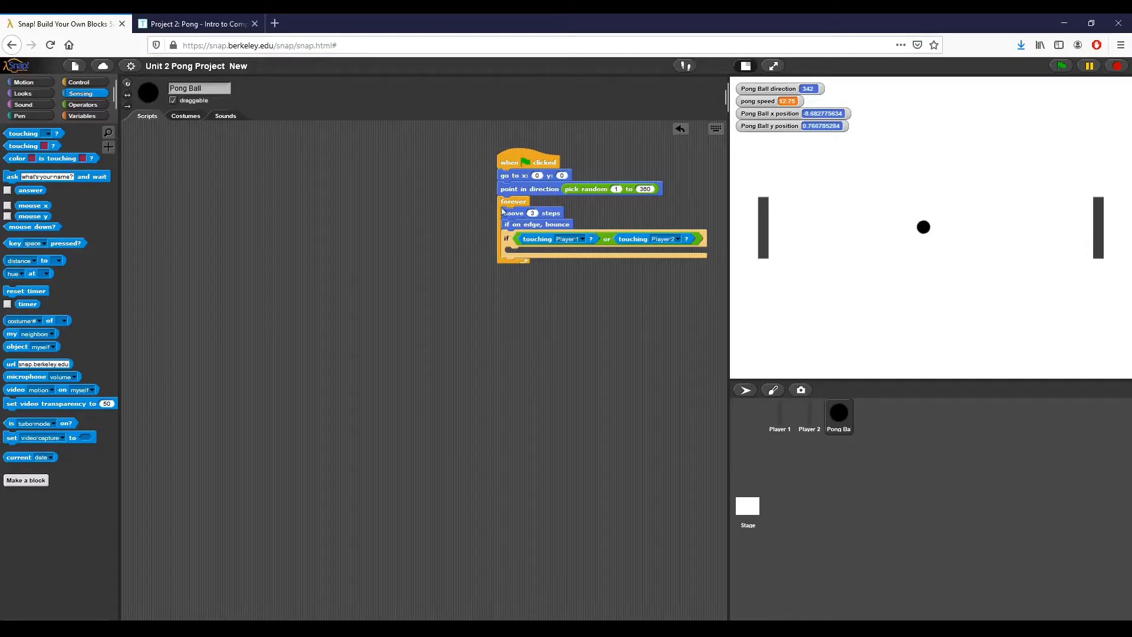
mouse_move(657, 245)
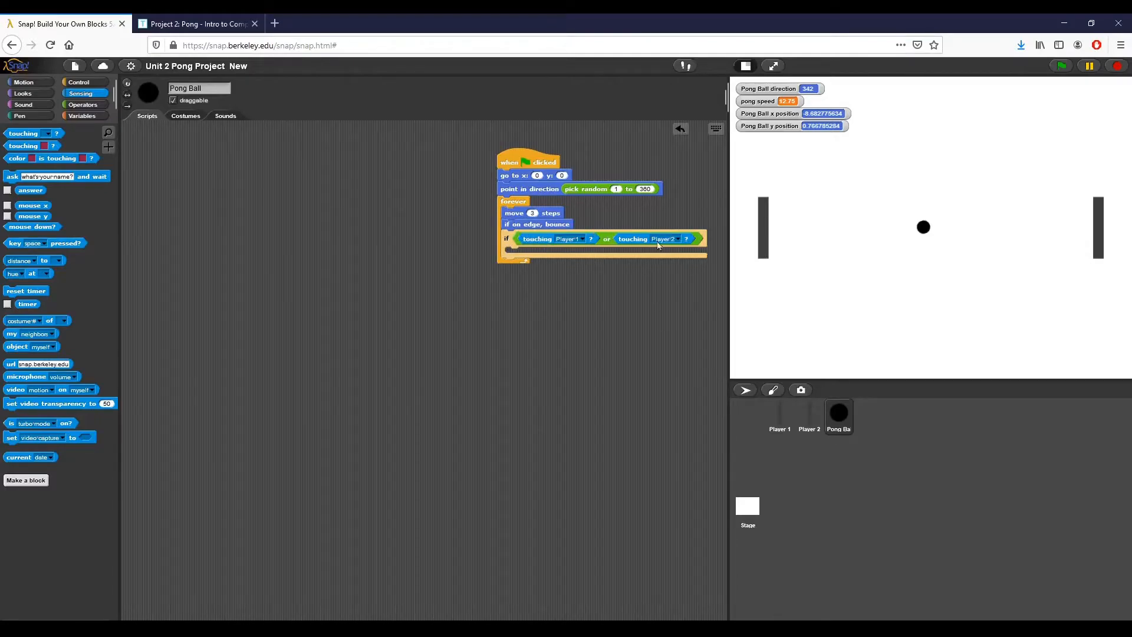
mouse_move(467, 282)
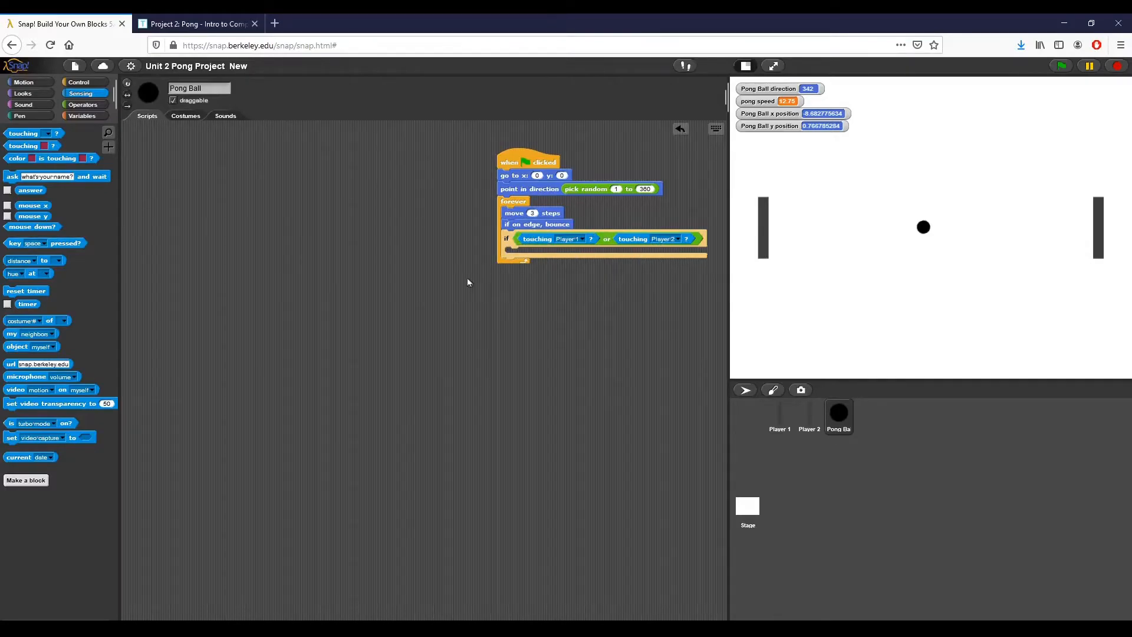
mouse_move(98, 124)
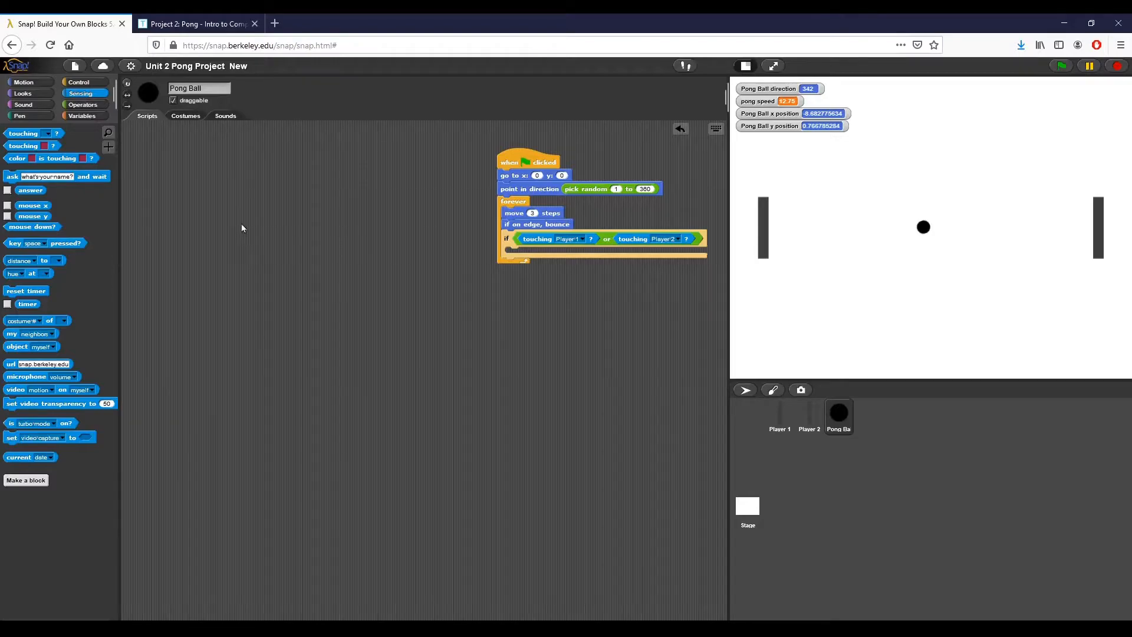
mouse_move(105, 161)
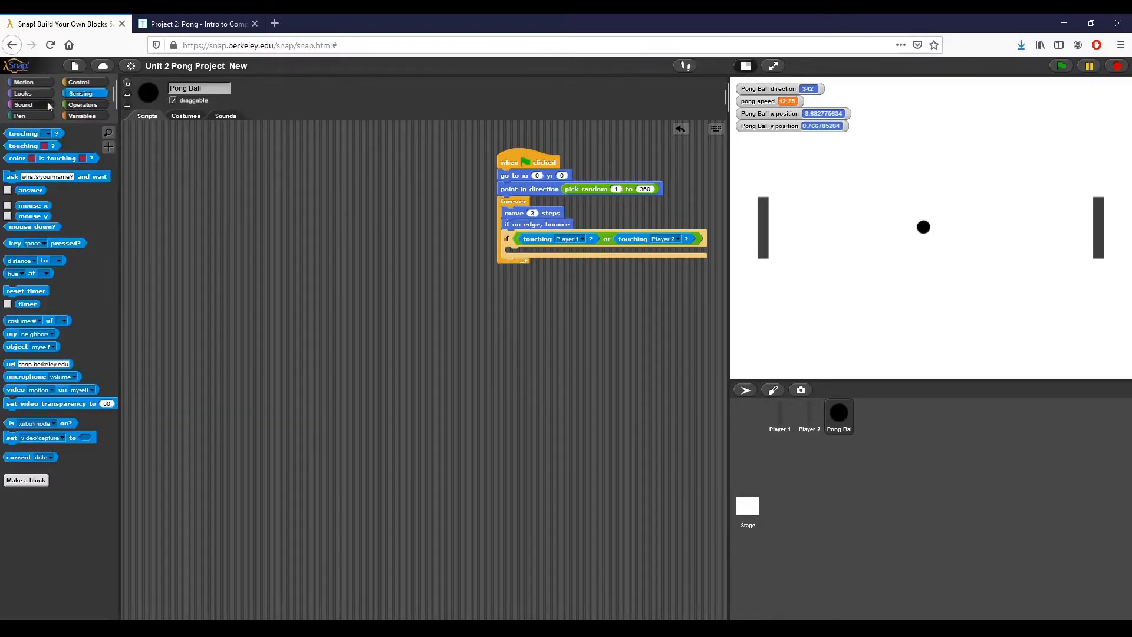
- Pull out a loose point-in-direction block and drag the ball beside the left paddle
left_click(22, 82)
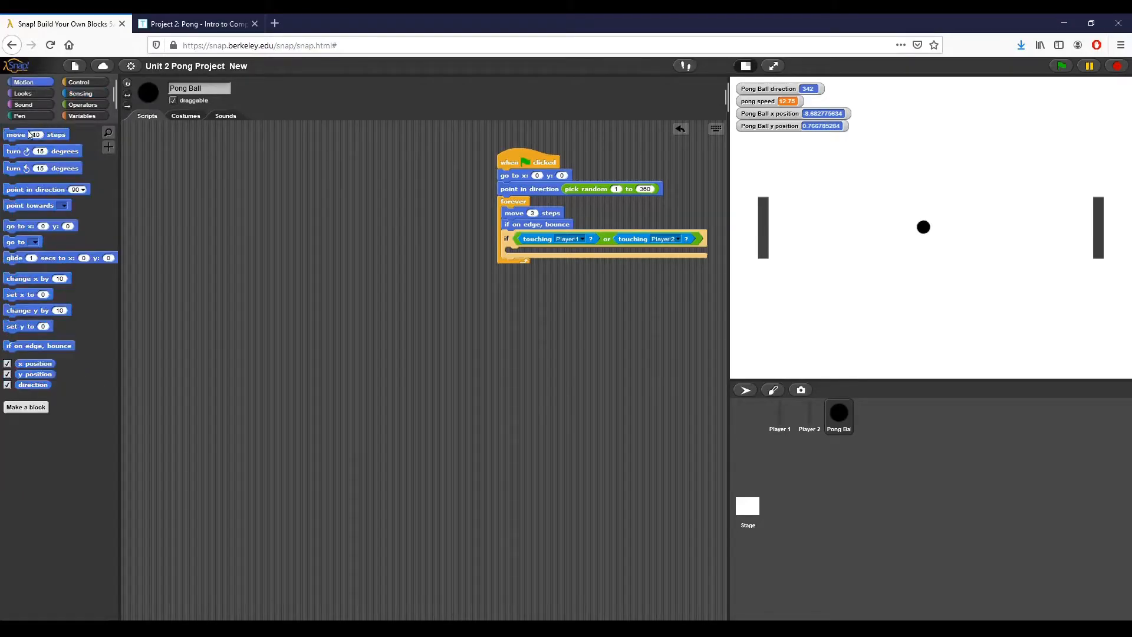
left_click_drag(37, 189, 313, 238)
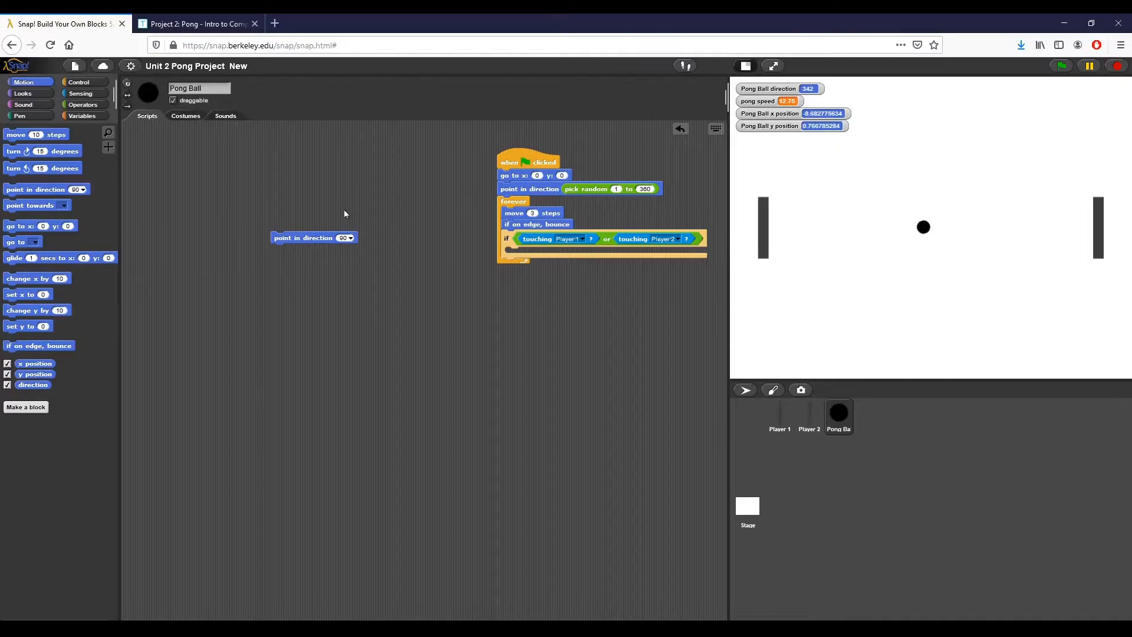
mouse_move(848, 174)
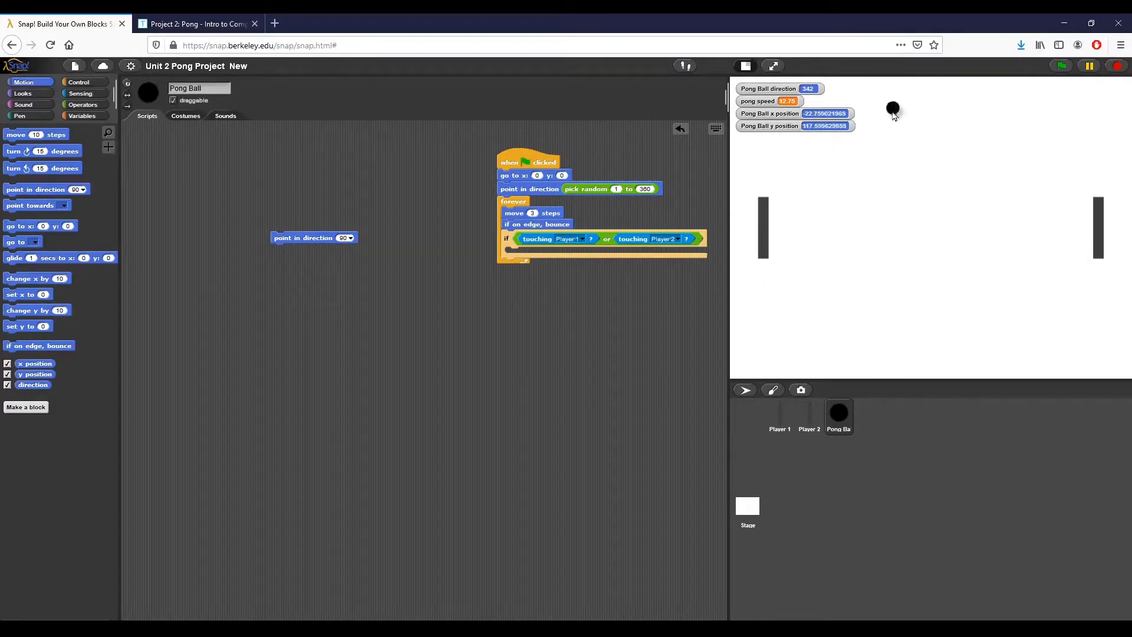
left_click_drag(893, 111, 793, 218)
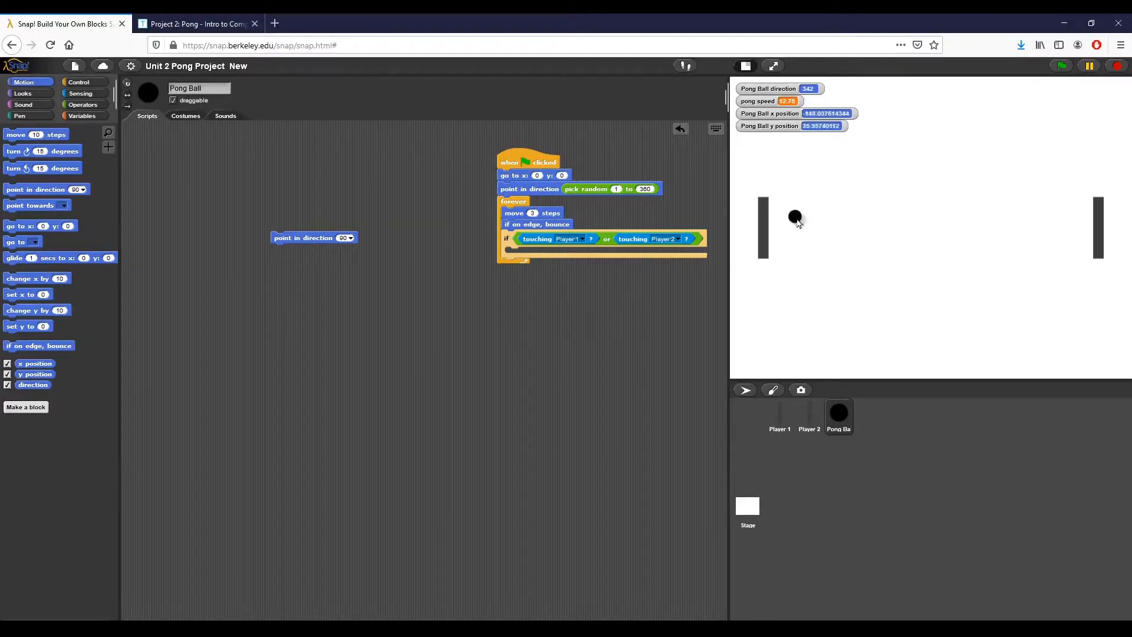
left_click_drag(794, 217, 780, 268)
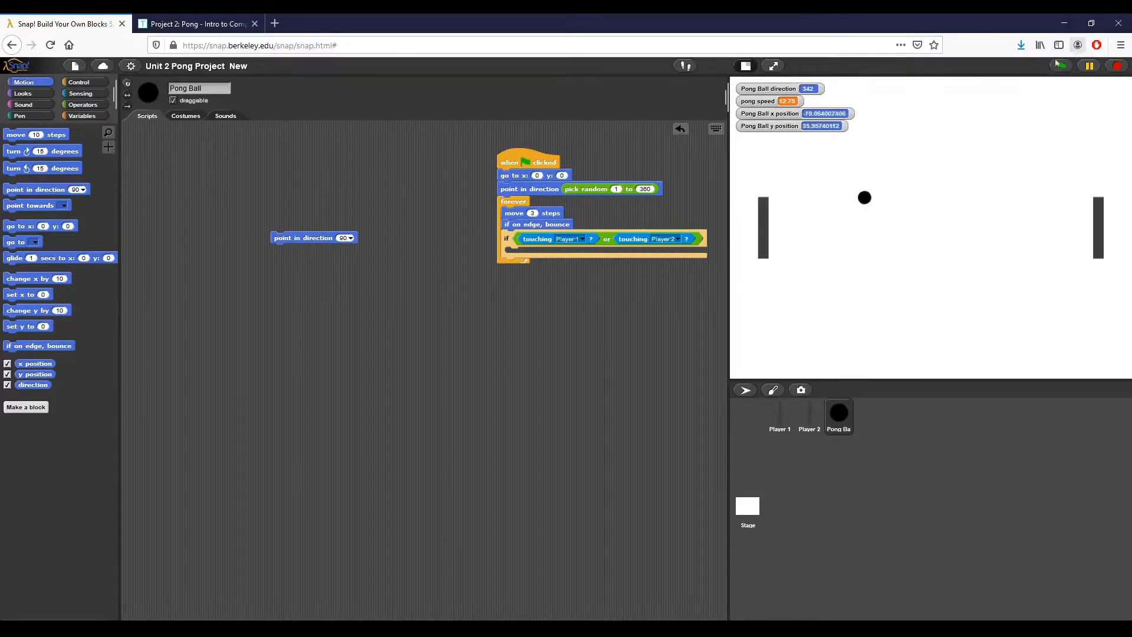
- Start the game and set the loose point-in-direction block to 210 degrees
left_click(1088, 66)
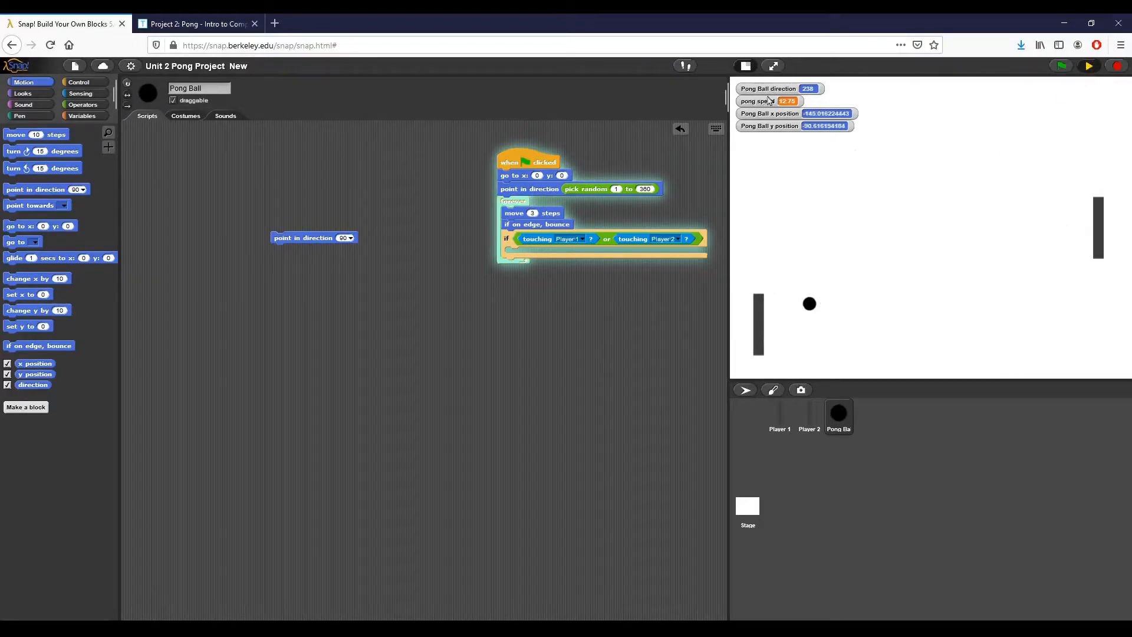
left_click_drag(314, 237, 487, 325)
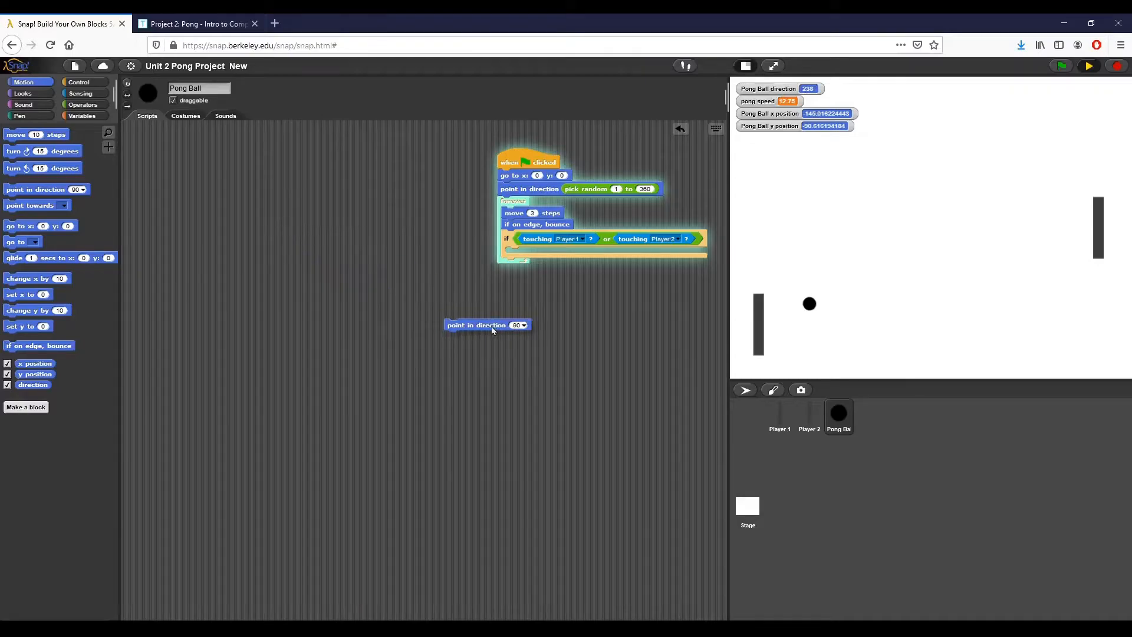
left_click(519, 325)
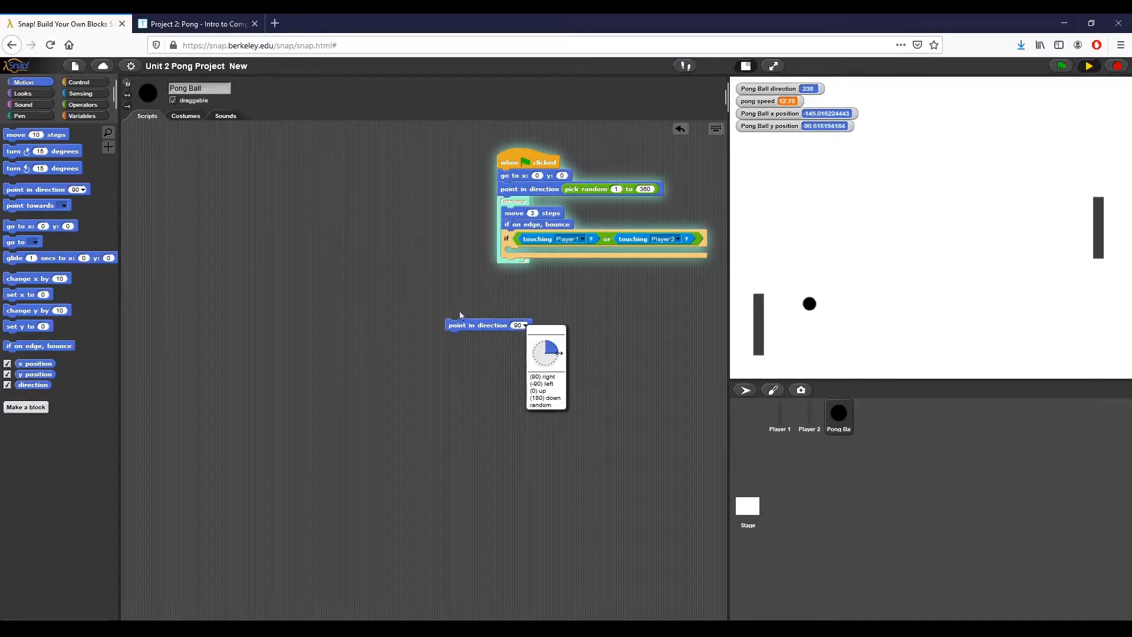
left_click(551, 364)
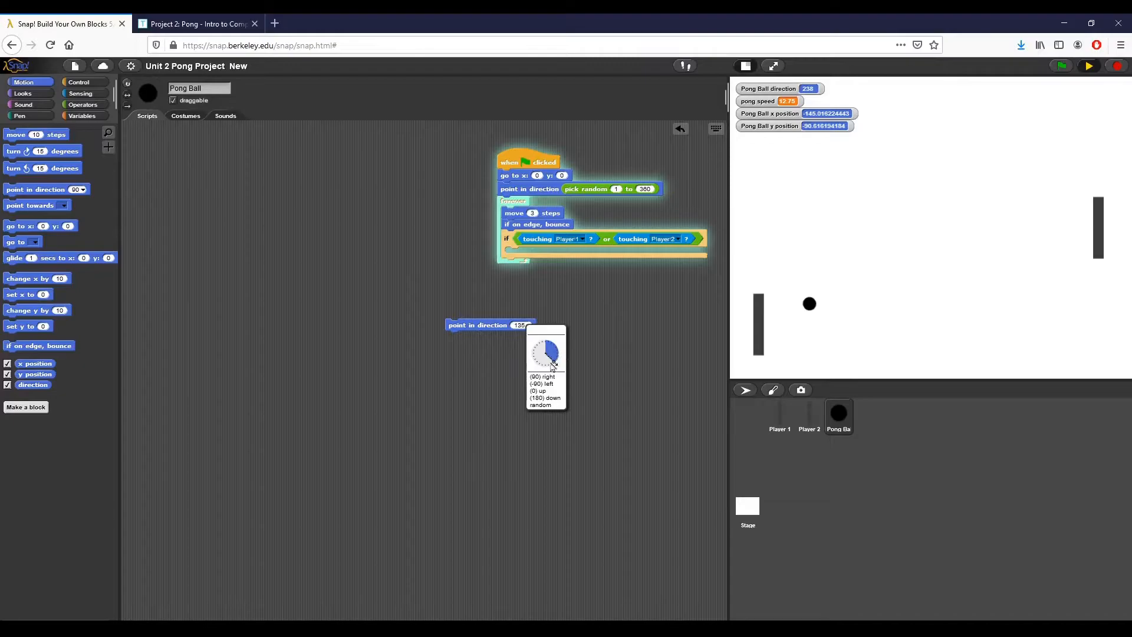
left_click(542, 353)
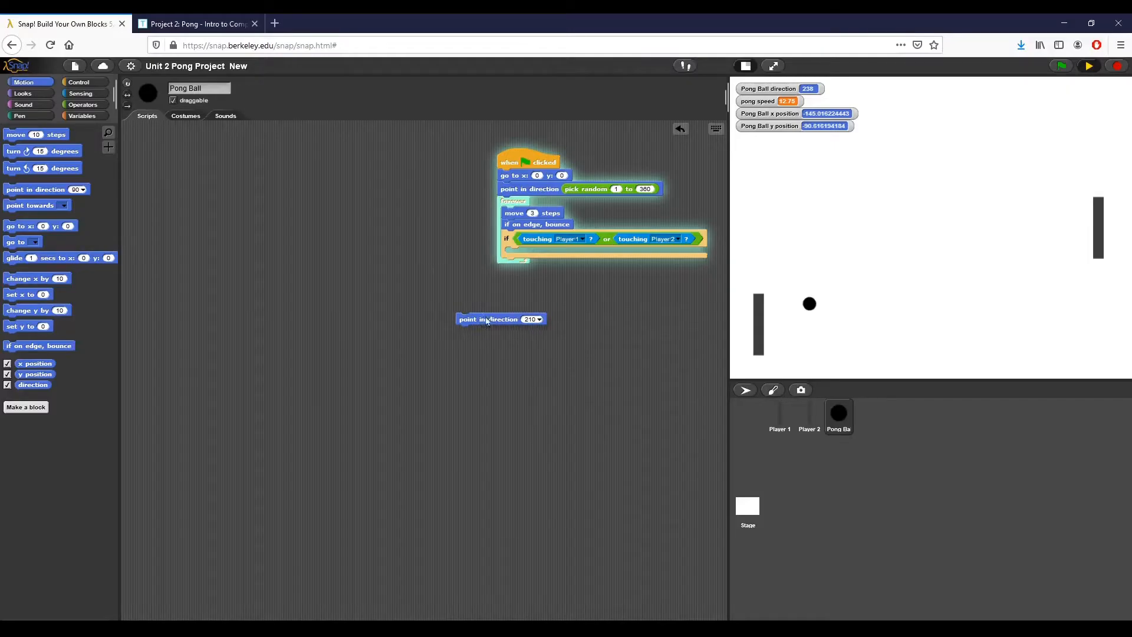
- Make the if point the ball in direction 360 minus direction, then run it to test
left_click_drag(487, 318, 538, 252)
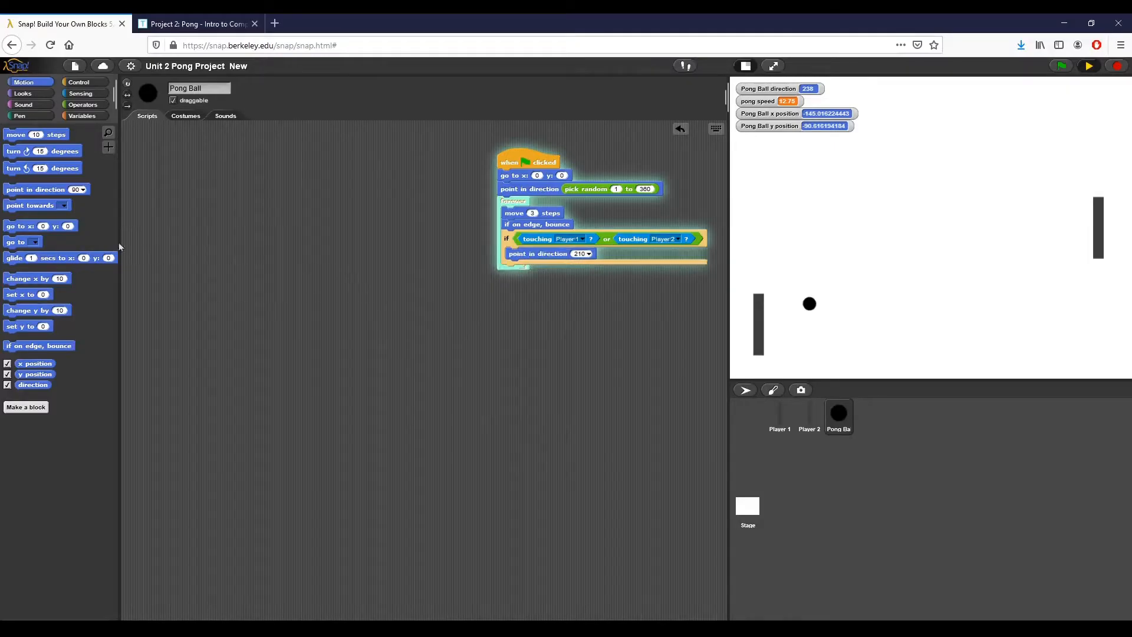
left_click(82, 105)
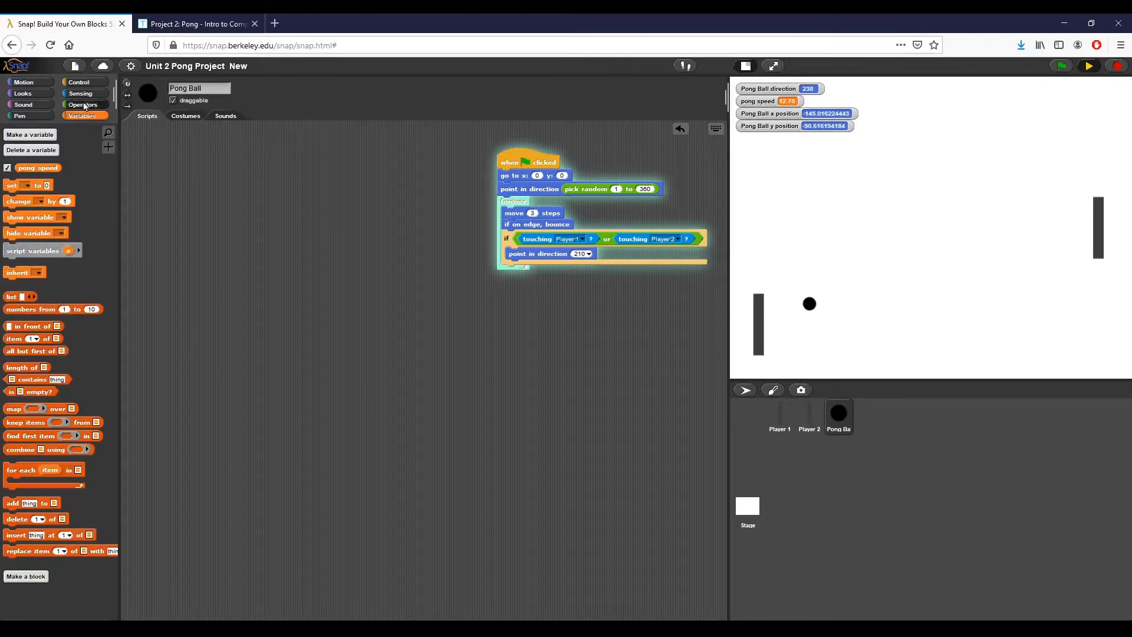
left_click(84, 104)
type("360")
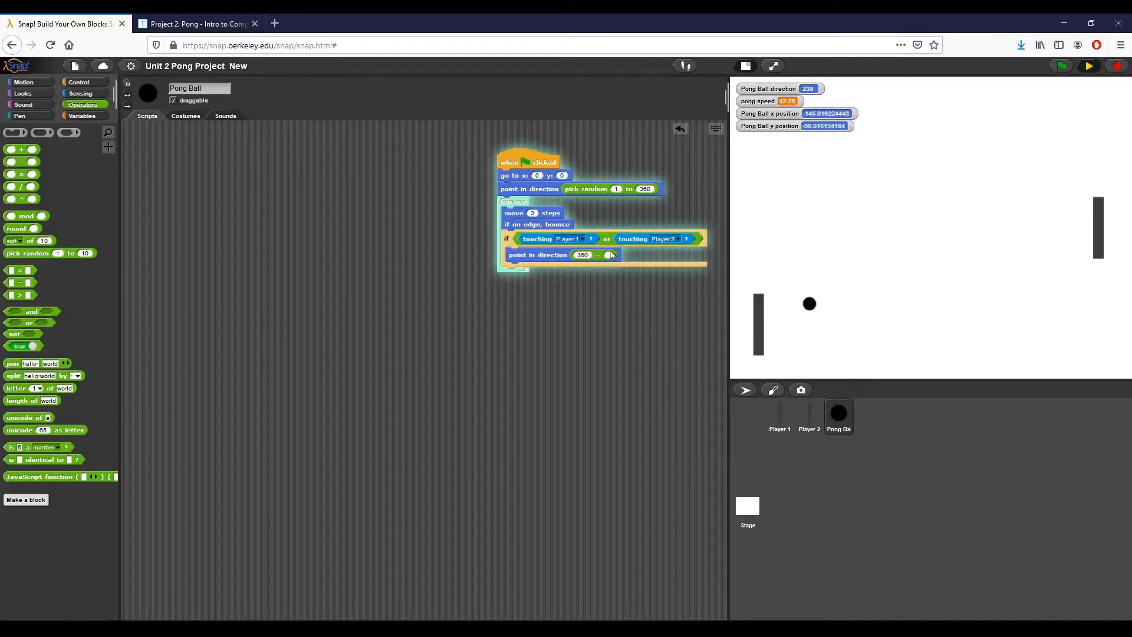
mouse_move(386, 293)
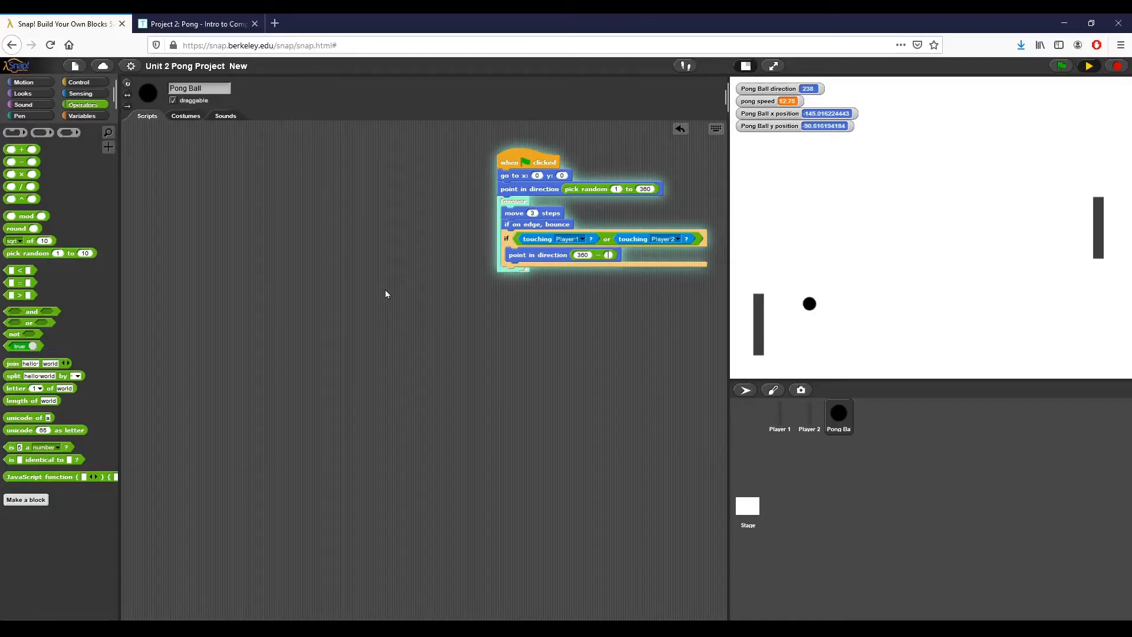
mouse_move(581, 262)
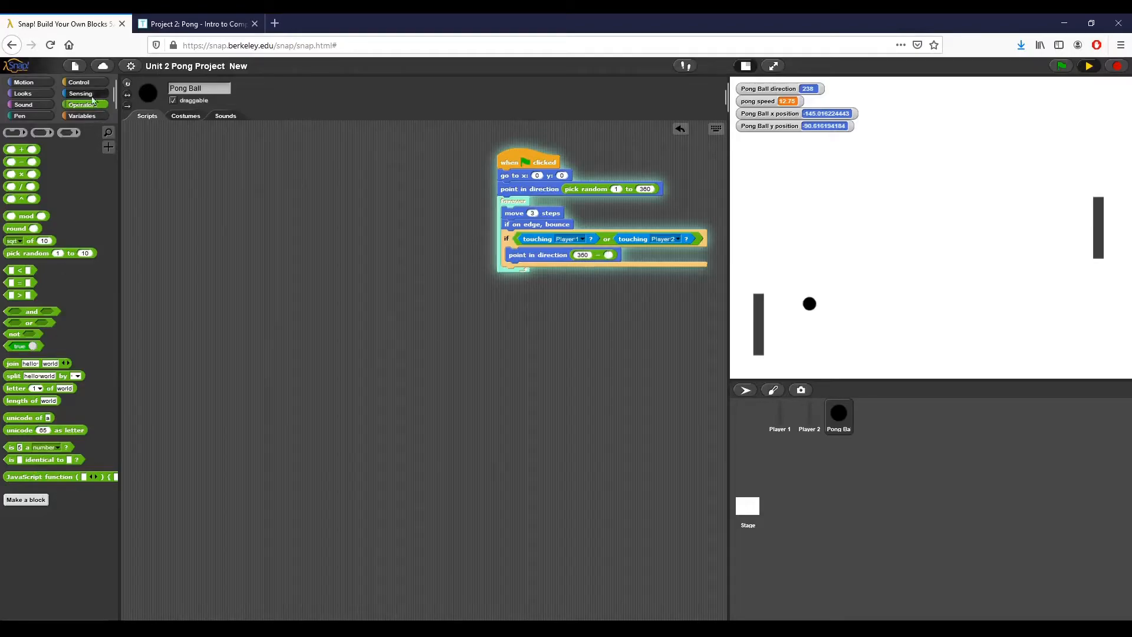
left_click(23, 81)
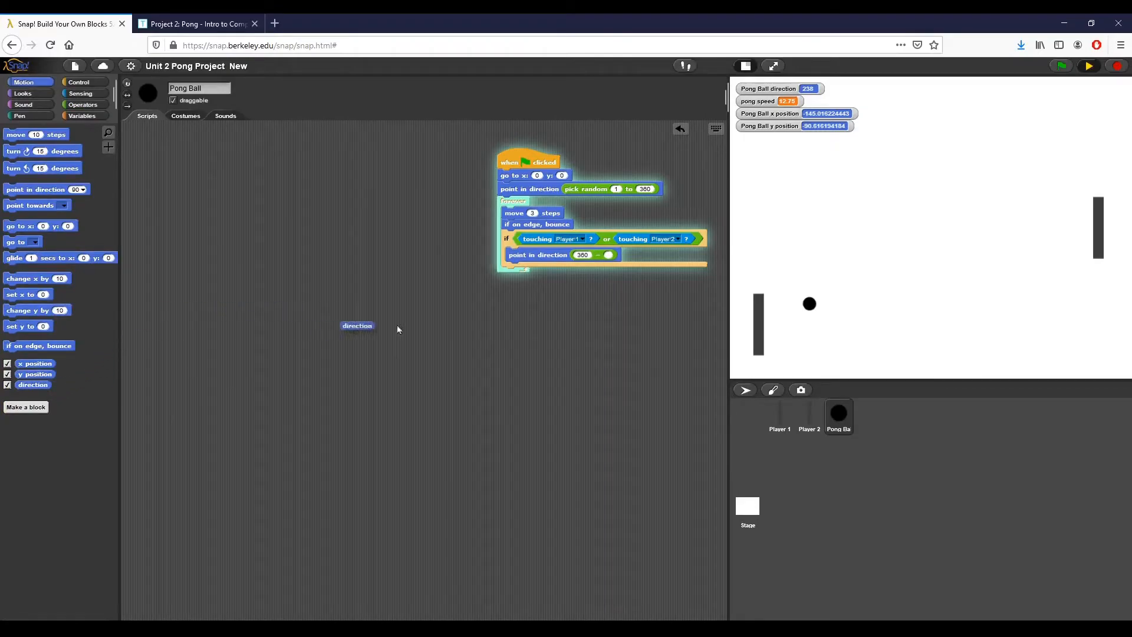
left_click_drag(357, 325, 621, 255)
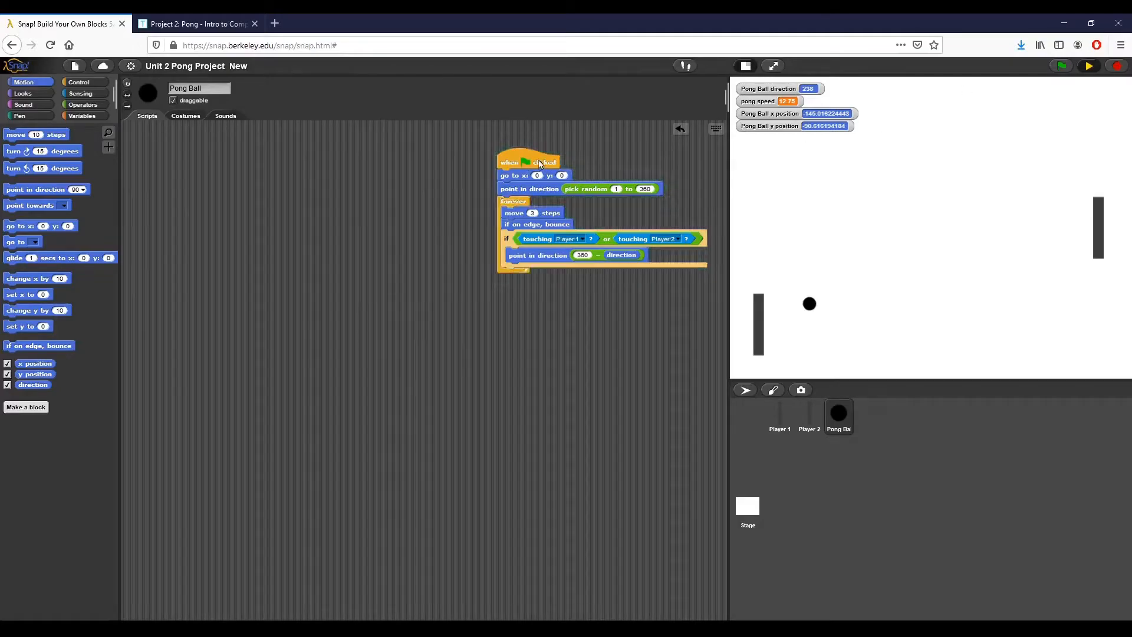
left_click(1089, 66)
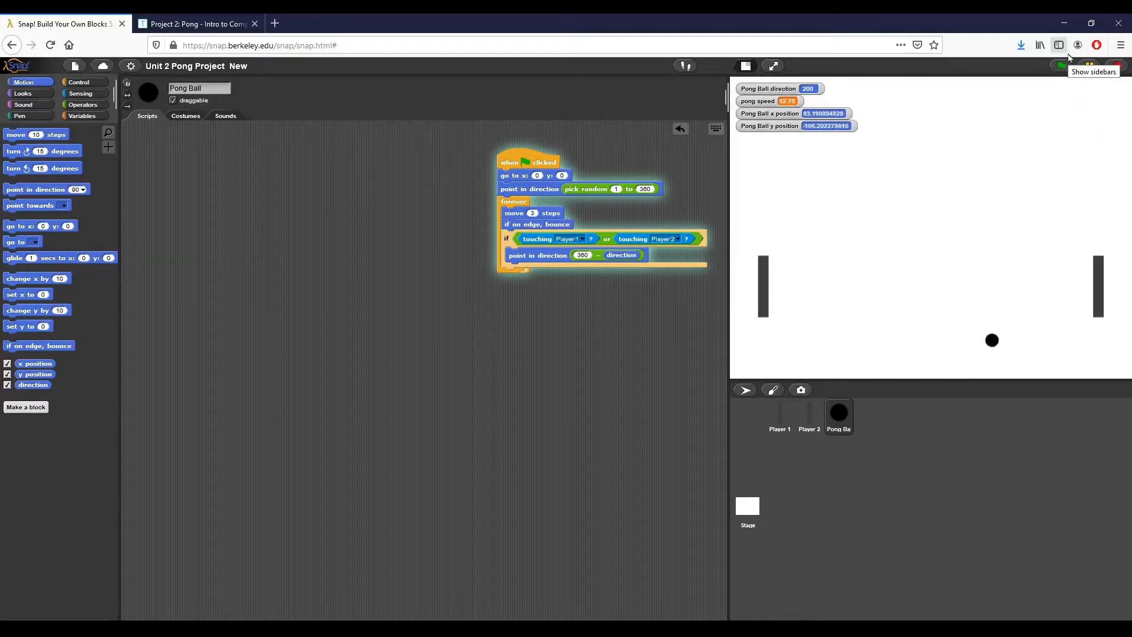
- Run and stop the game repeatedly to check the ball rebounds off both paddles
left_click(1060, 66)
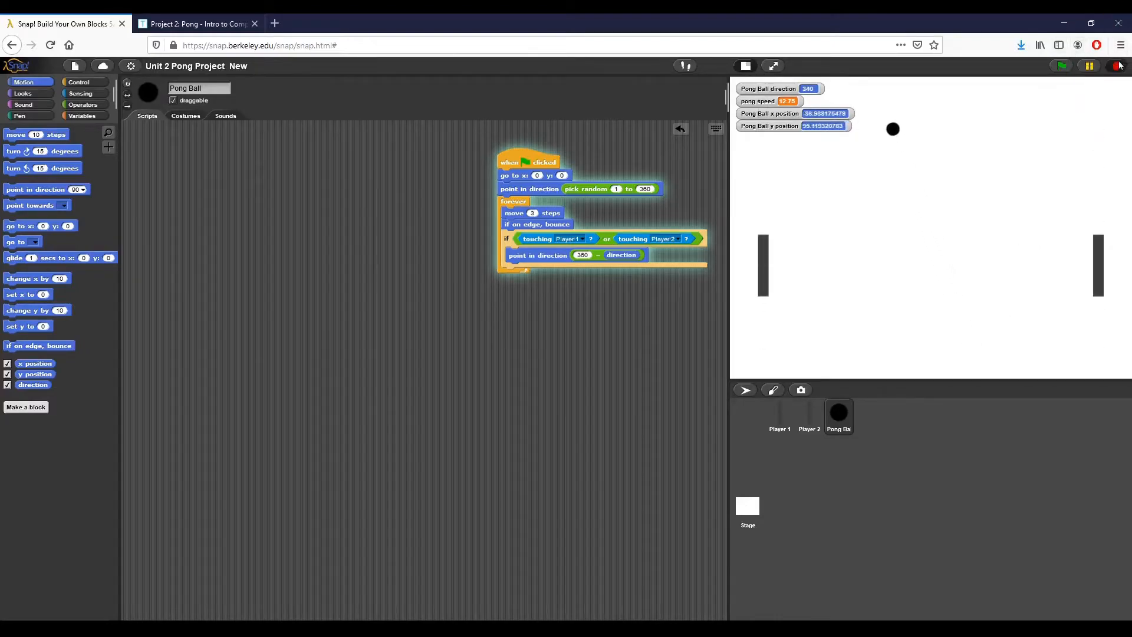
left_click(1059, 66)
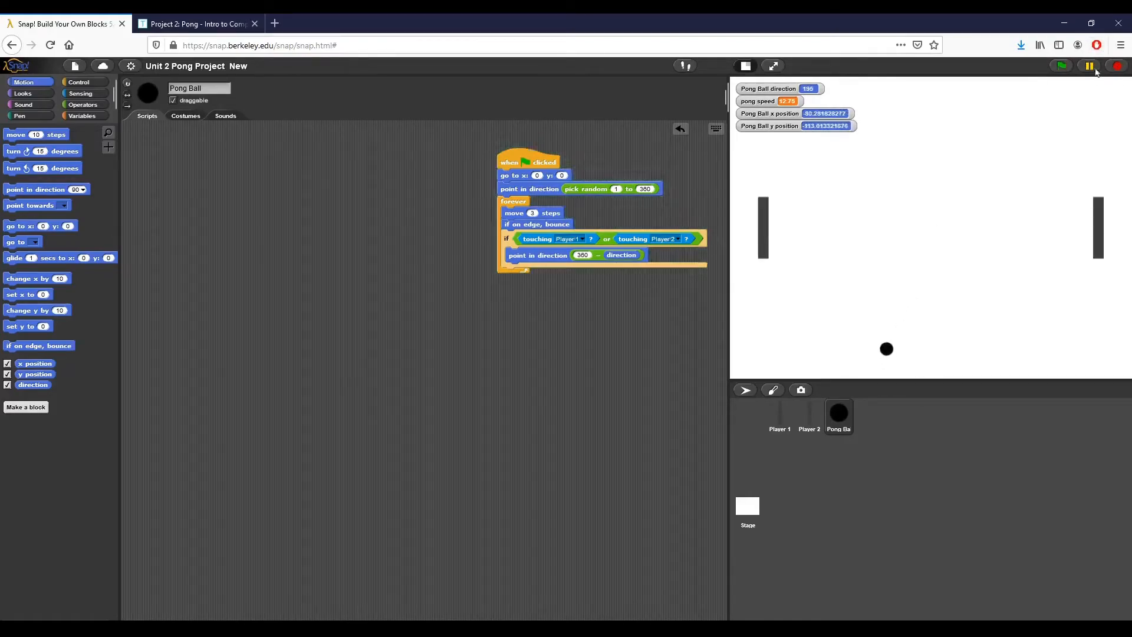
left_click(1062, 66)
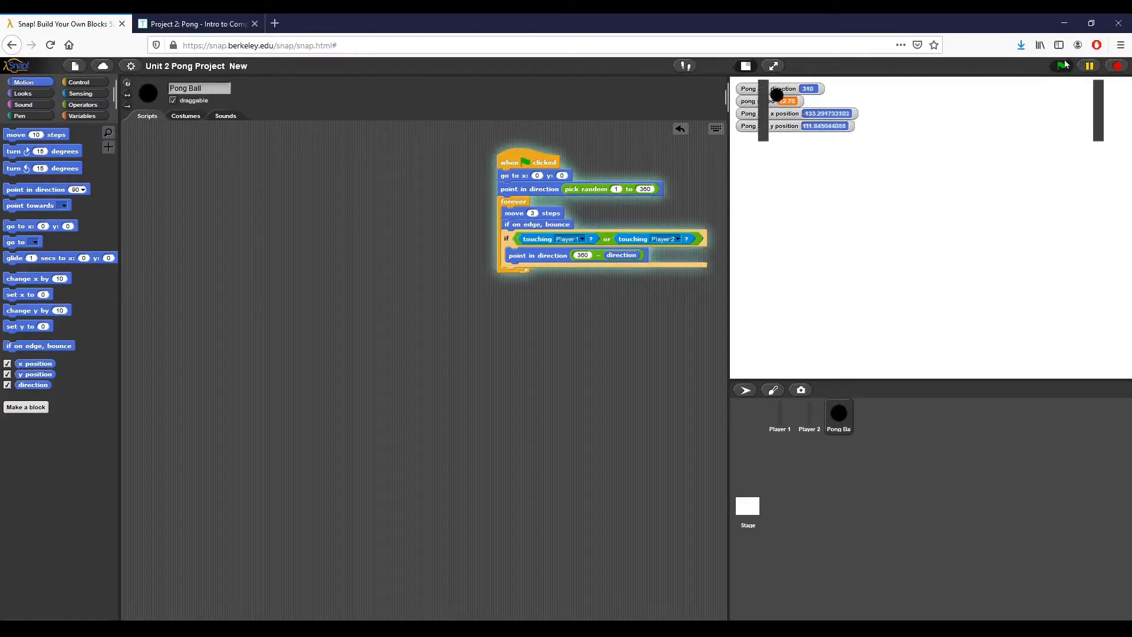
left_click(1061, 66)
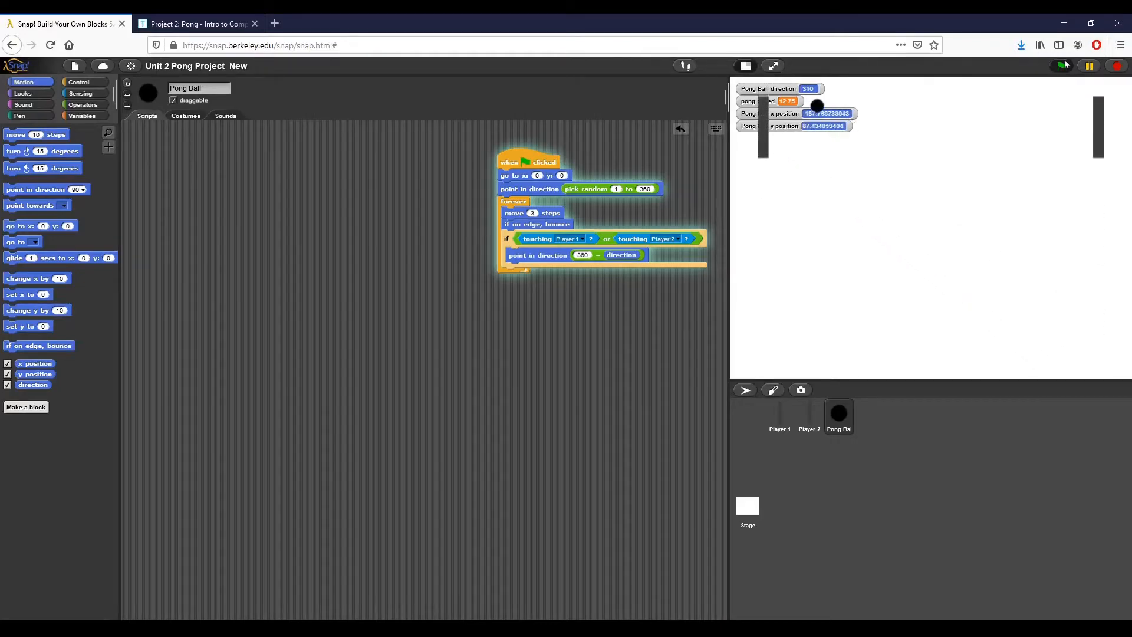
left_click(1060, 66)
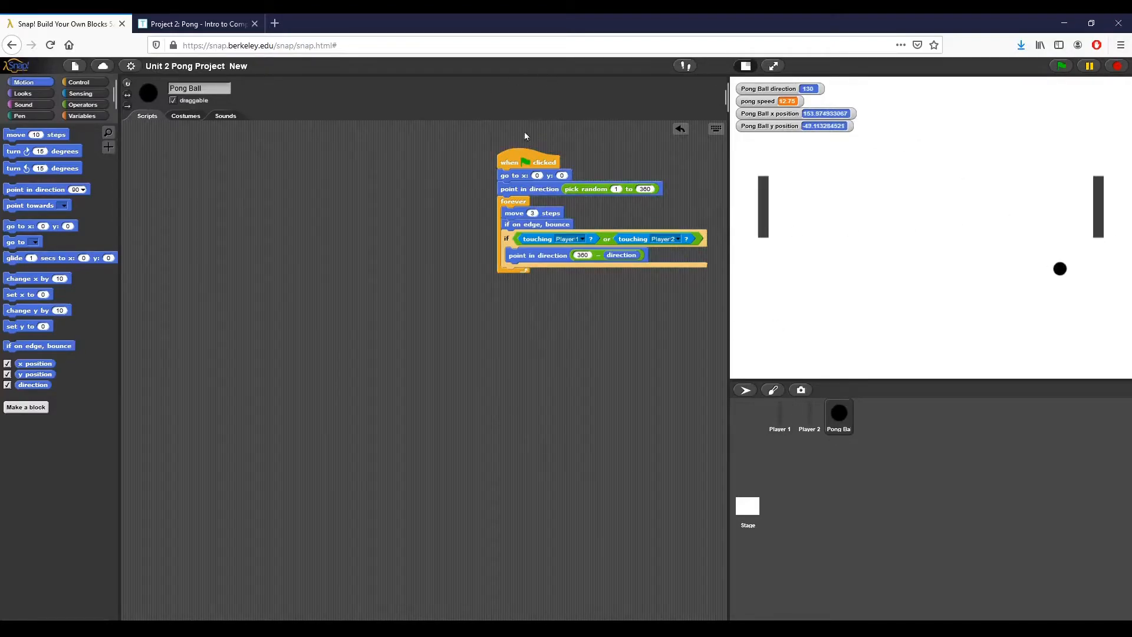
left_click_drag(527, 162, 509, 155)
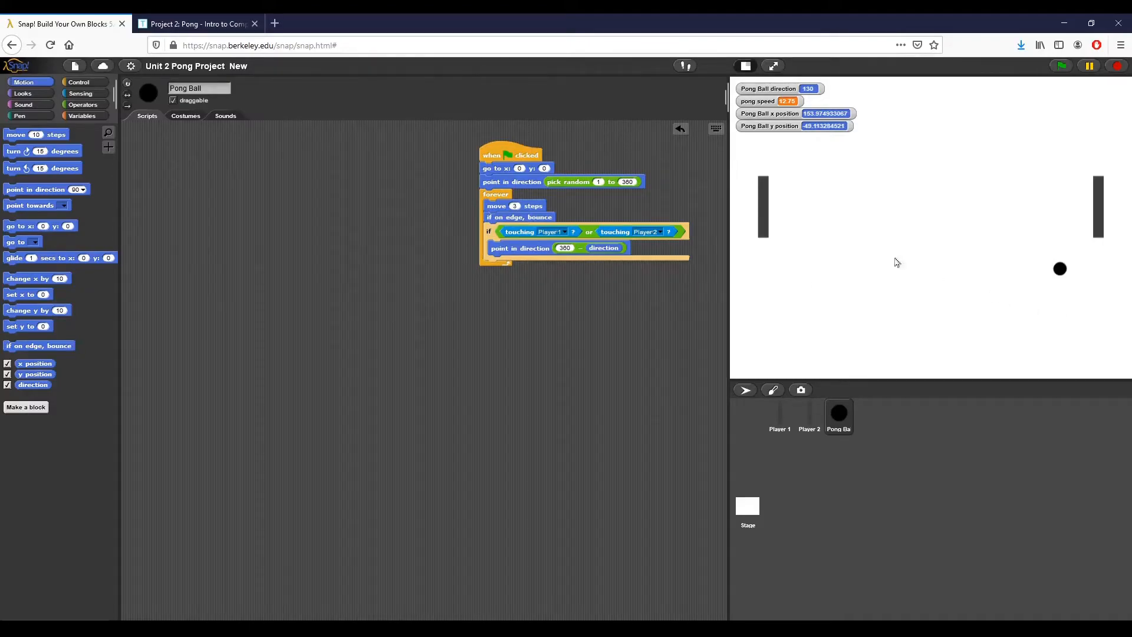
mouse_move(92, 120)
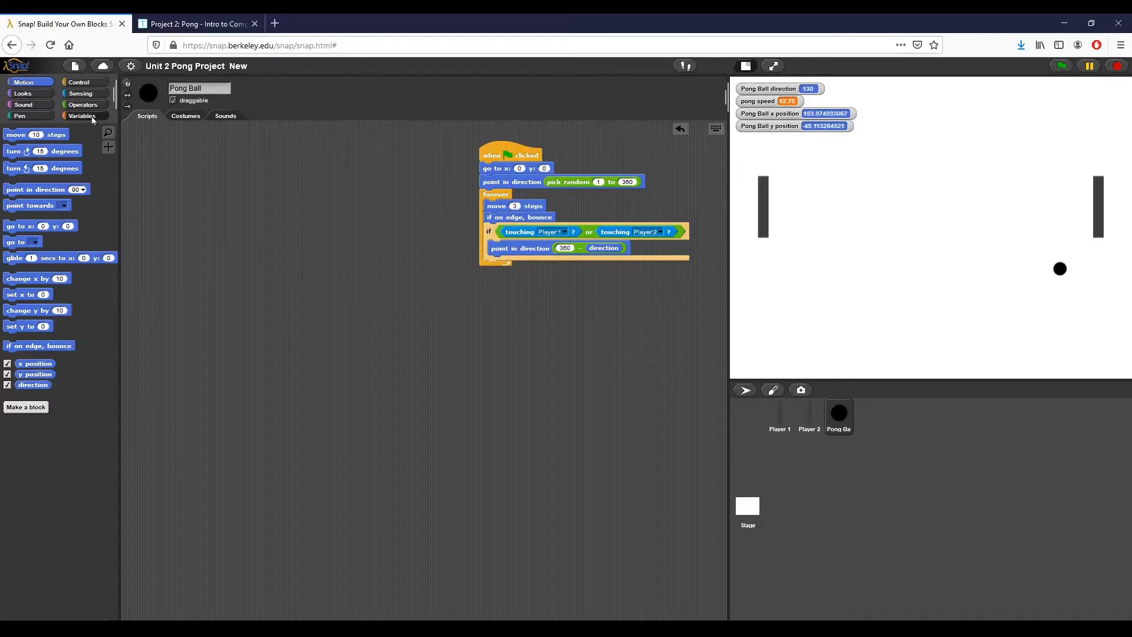
- Add a set pong speed block before the forever loop and pull out a spare set block
left_click(81, 117)
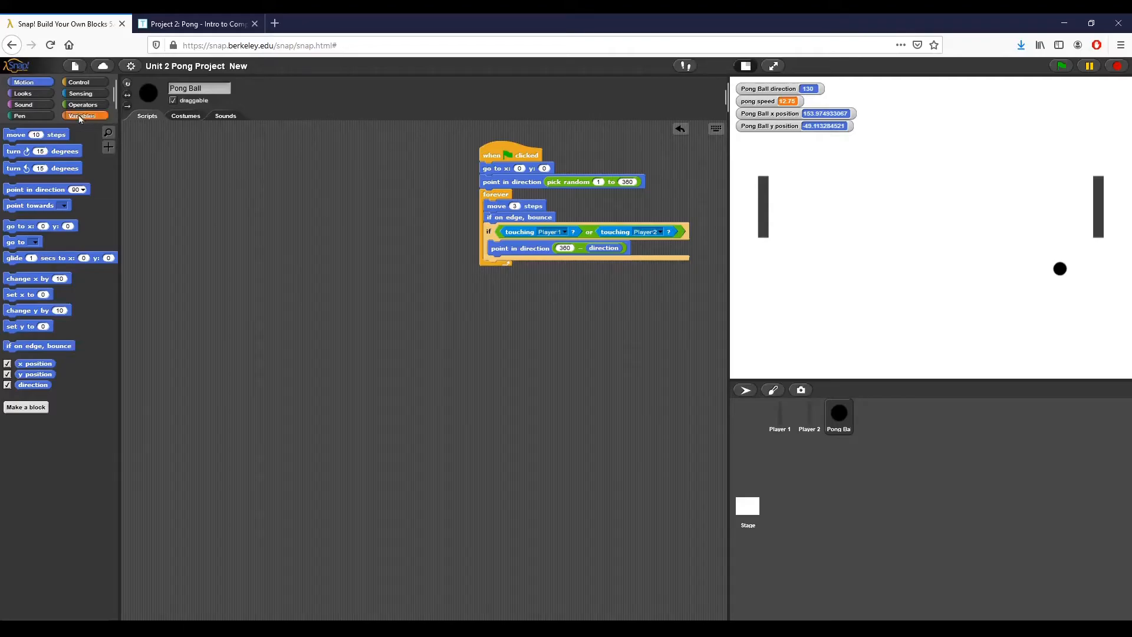
left_click(81, 116)
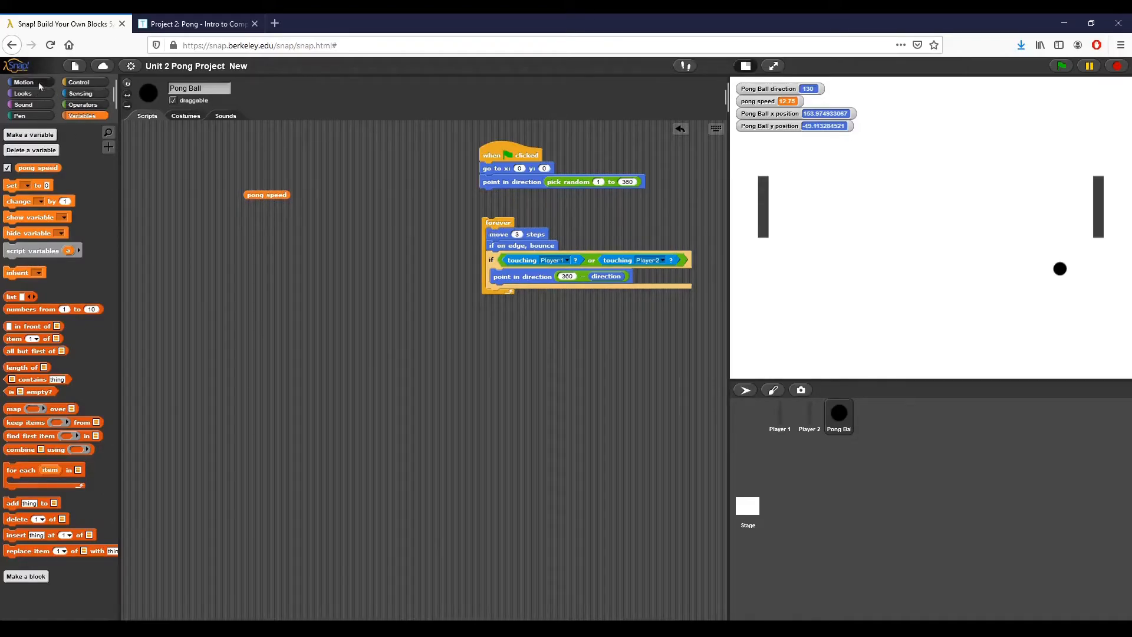
left_click(82, 104)
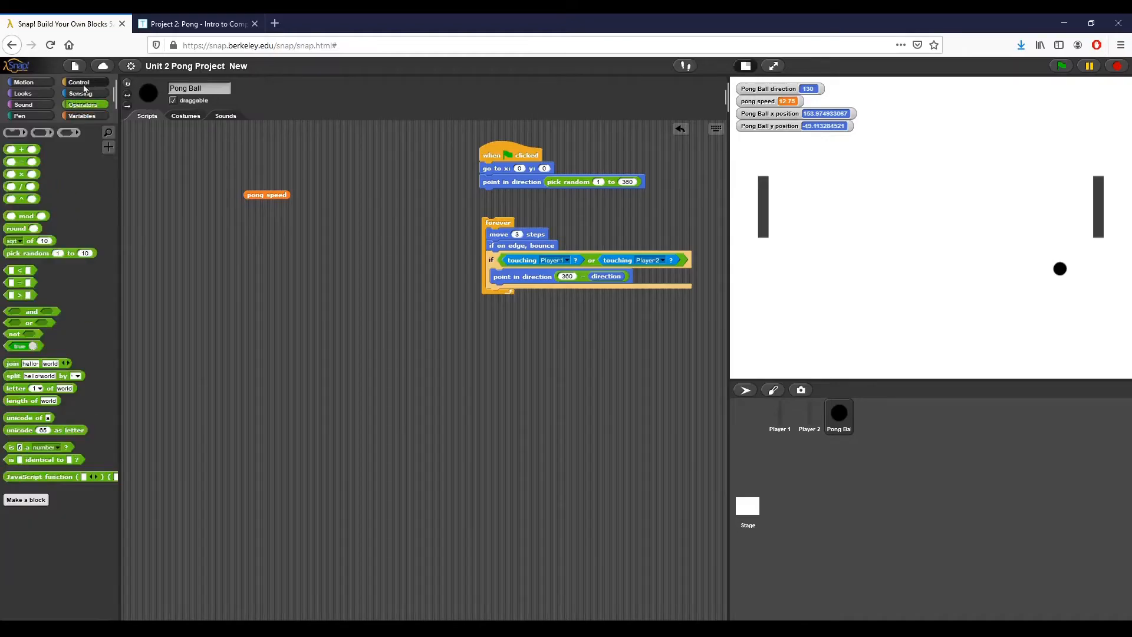
left_click(81, 116)
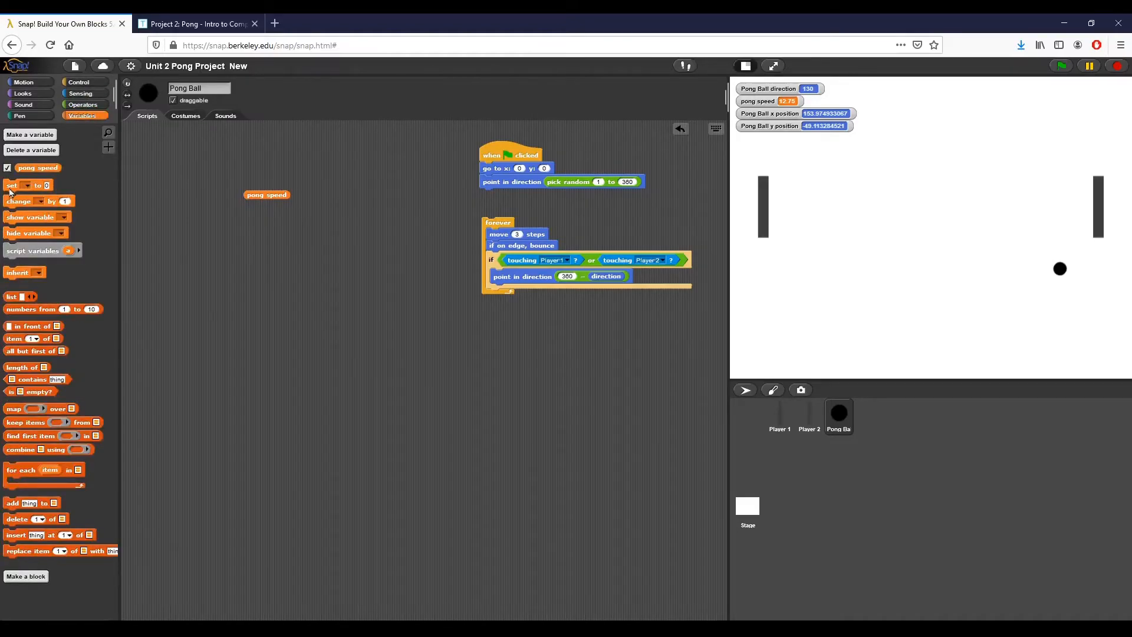
left_click_drag(14, 185, 494, 196)
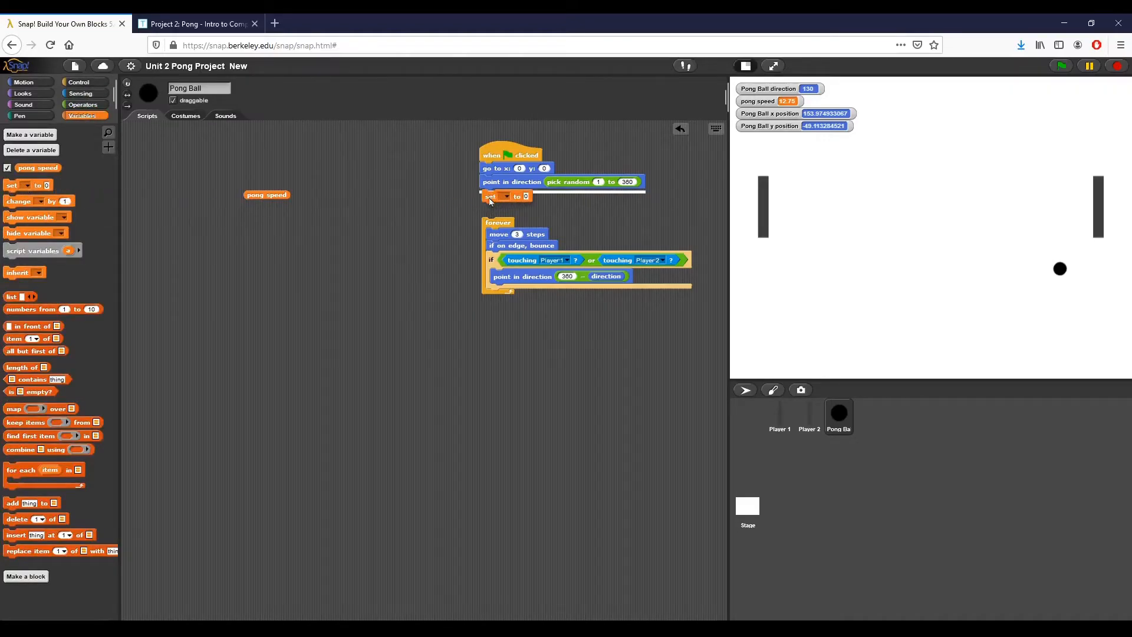
left_click(503, 195)
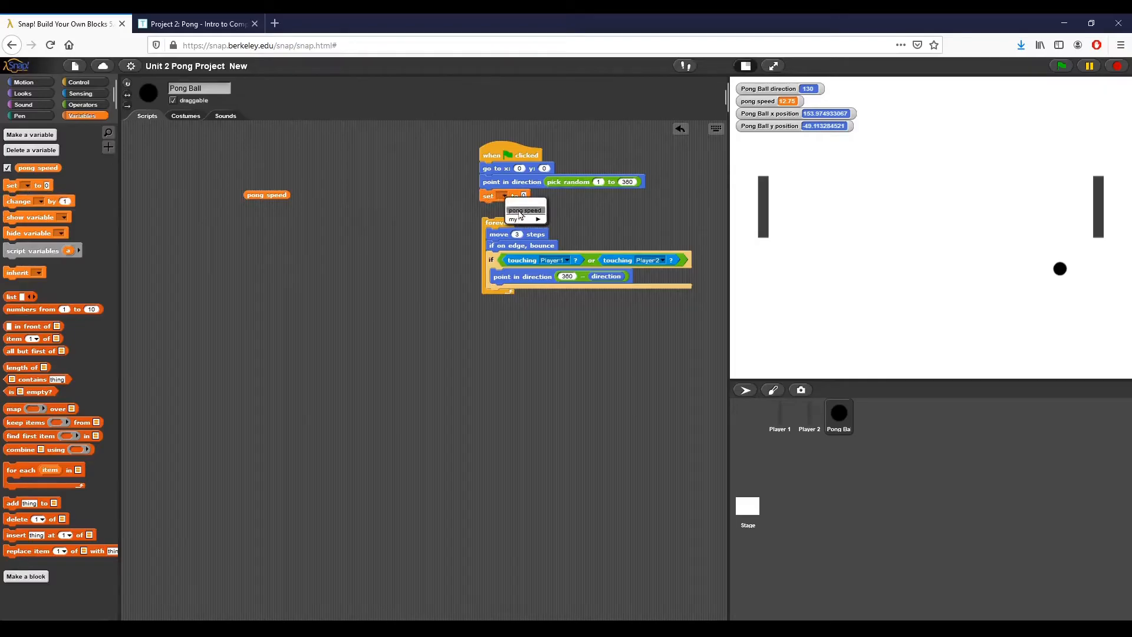
left_click(523, 210)
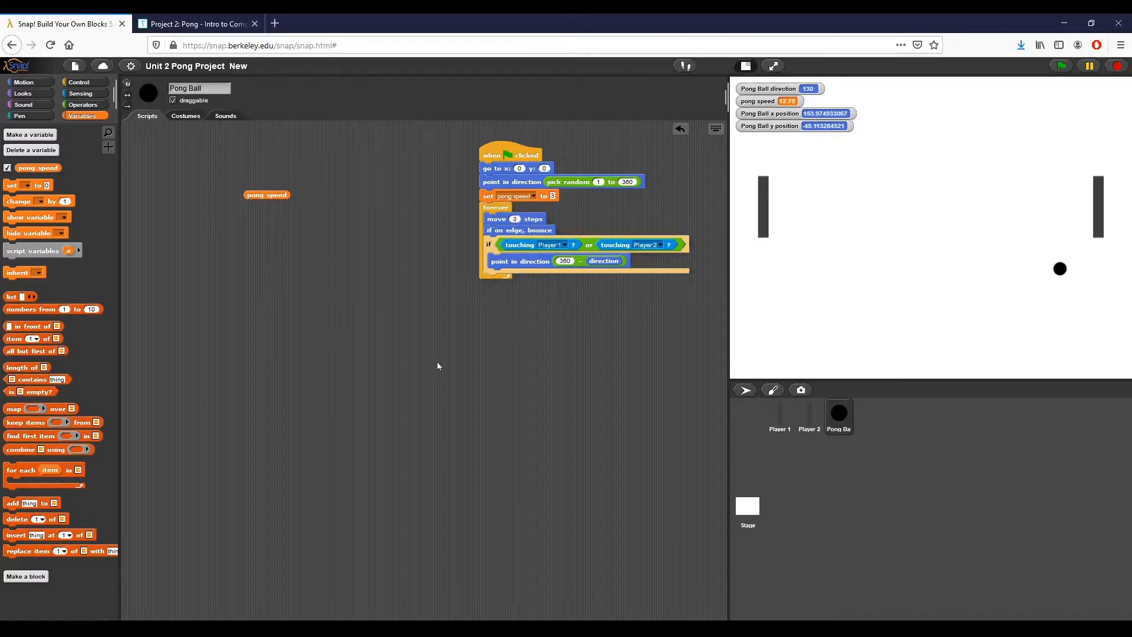
left_click_drag(14, 185, 165, 200)
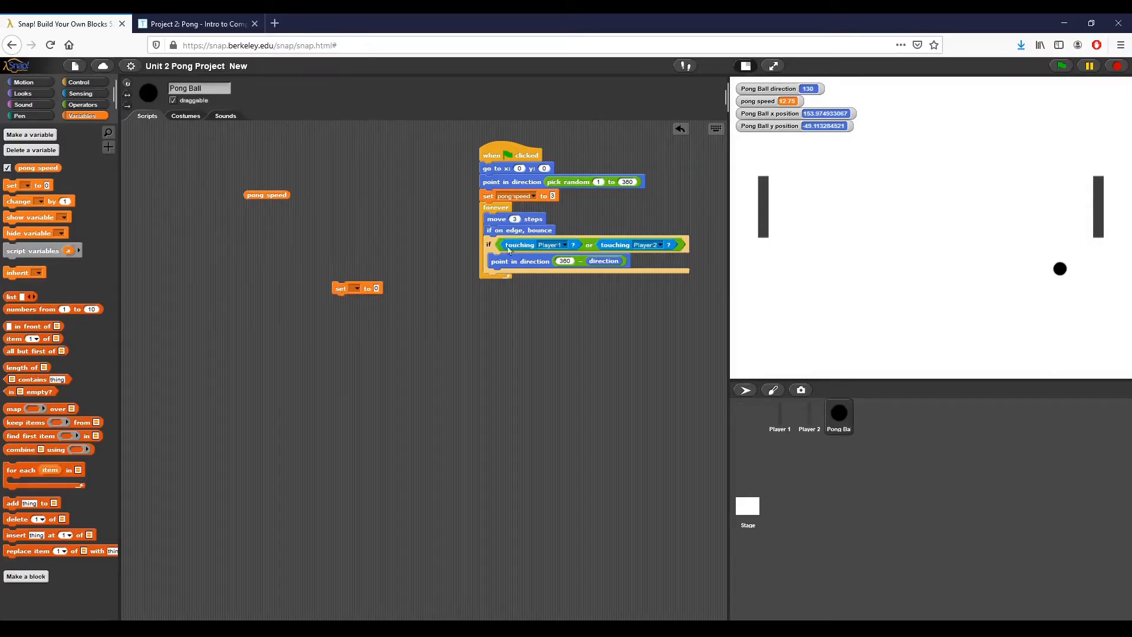
mouse_move(455, 245)
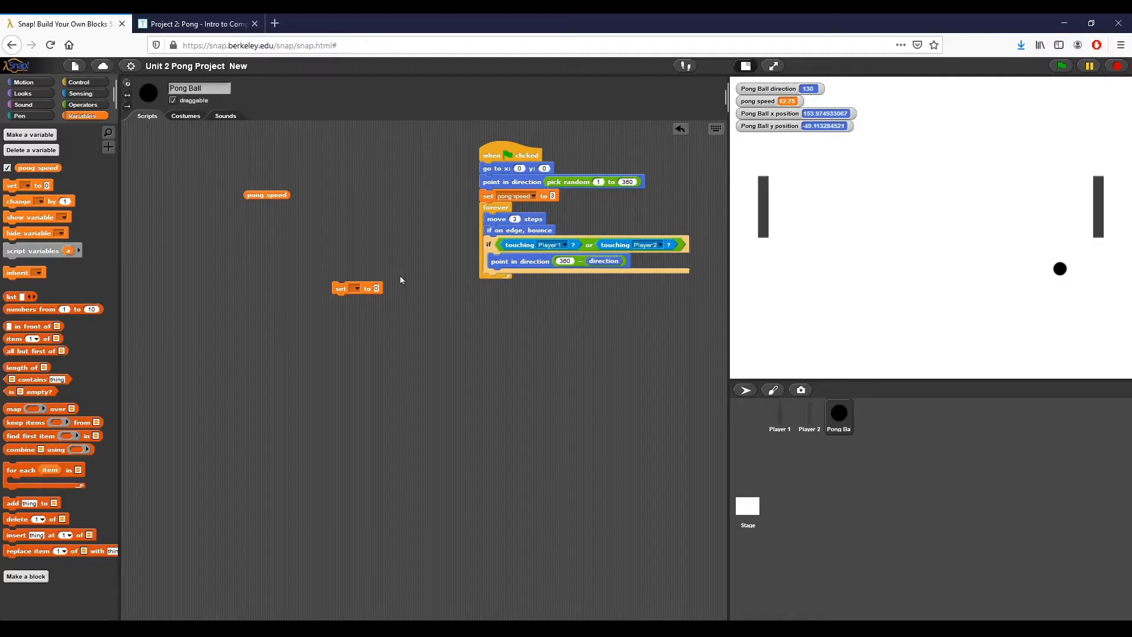
- Set pong speed to pong speed + 1 inside the if and move pong speed steps each loop
left_click_drag(357, 287, 516, 274)
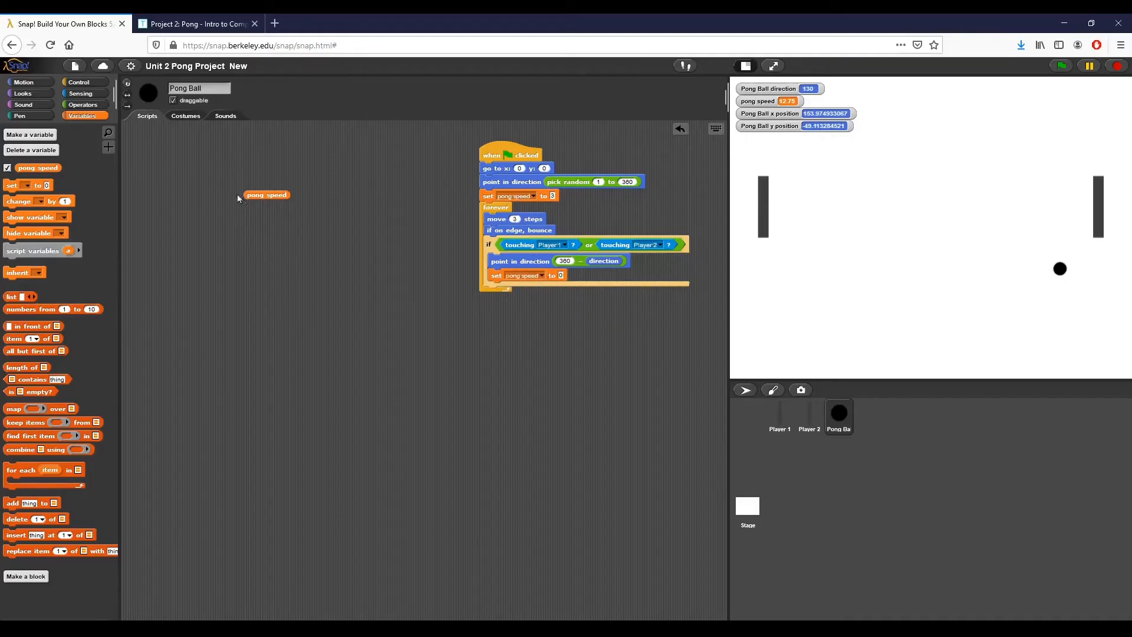
left_click(83, 104)
type("1")
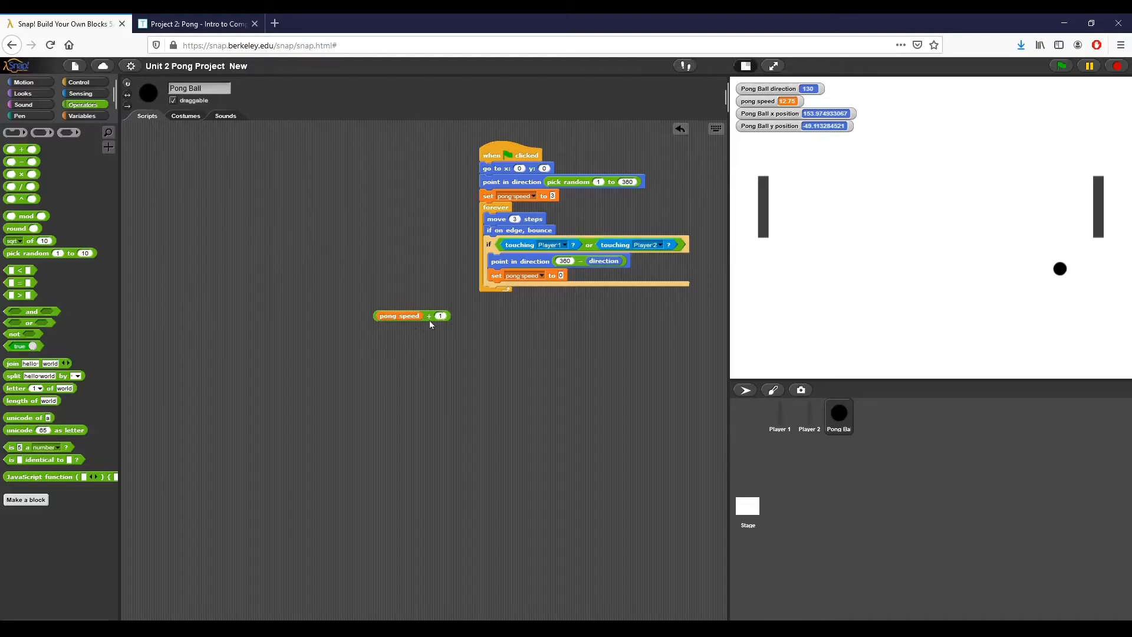
left_click_drag(399, 316, 564, 276)
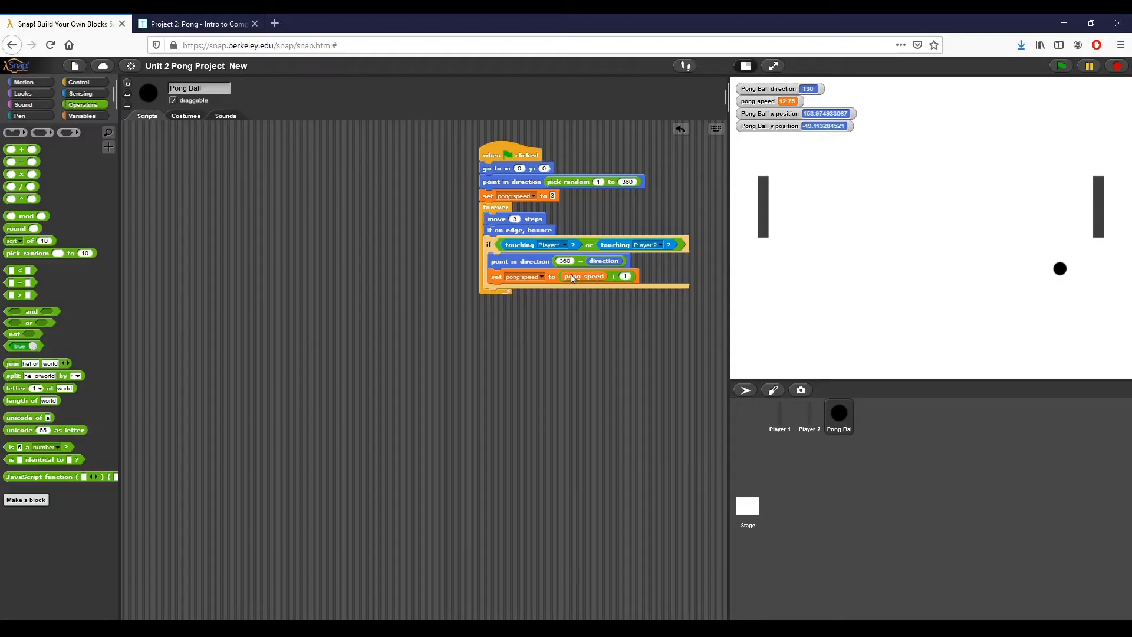
left_click_drag(570, 276, 552, 320)
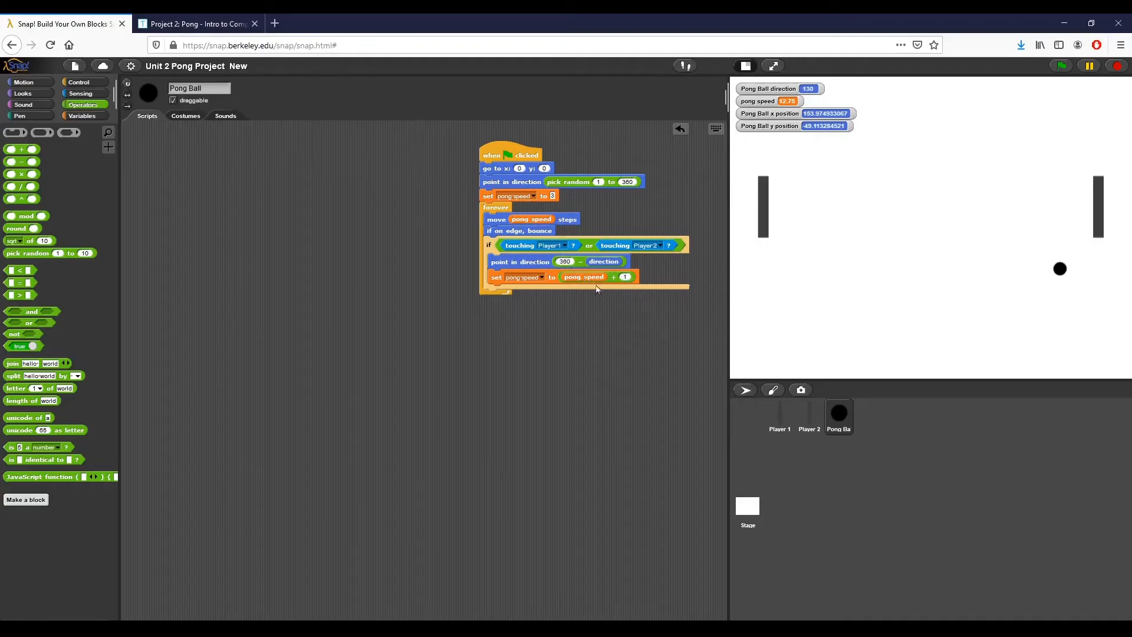
- Run the game to watch pong speed climb with paddle hits
left_click(1060, 66)
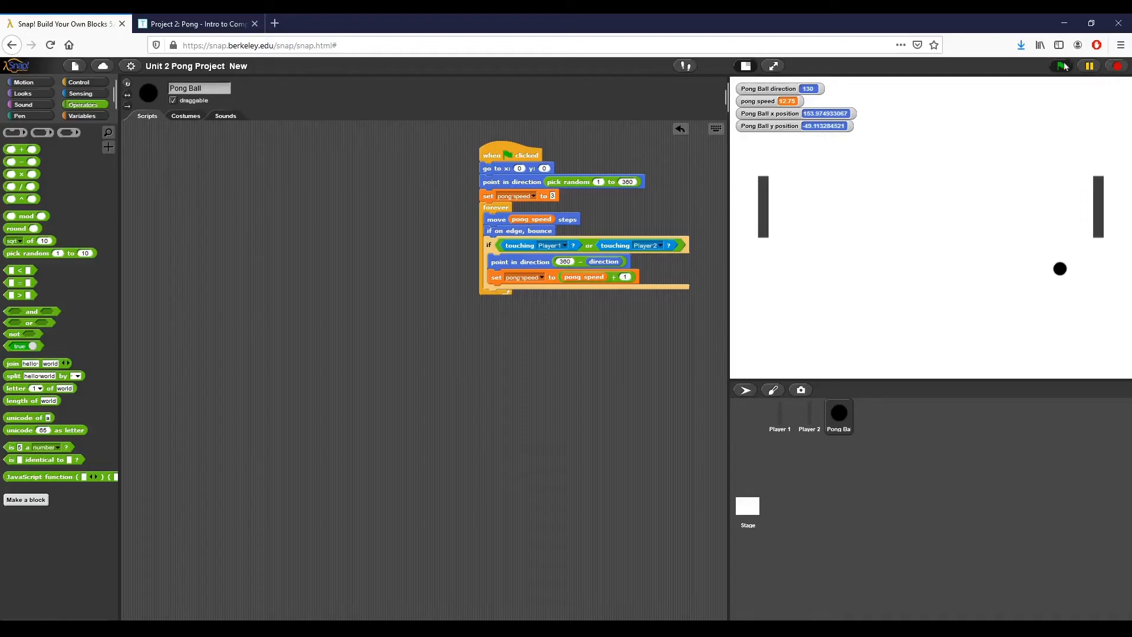
left_click(1061, 66)
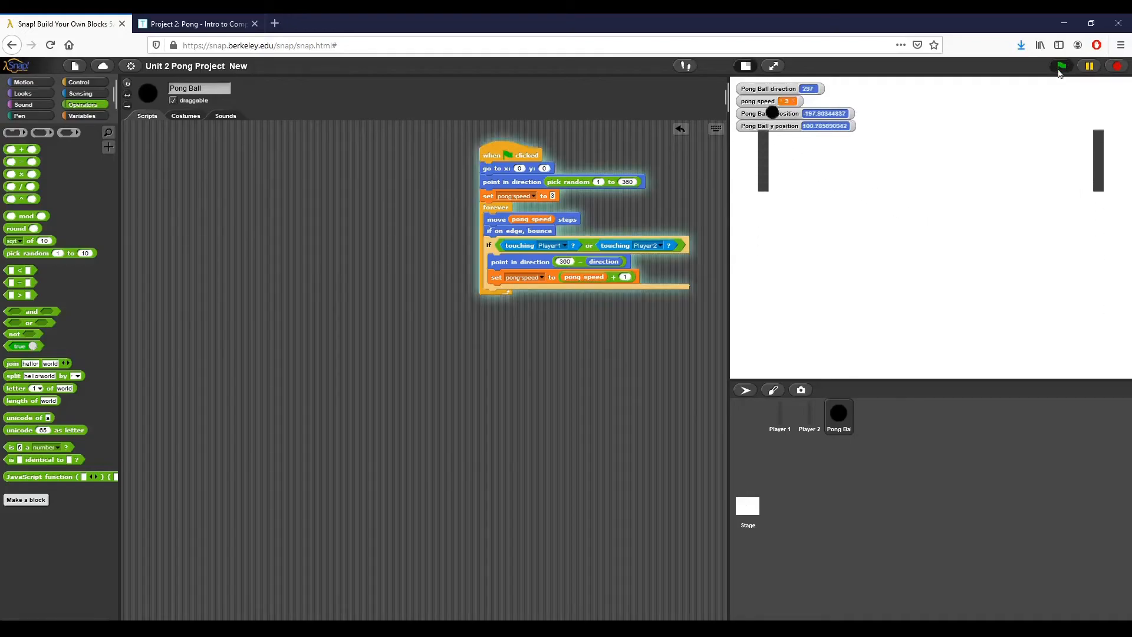
left_click(1060, 66)
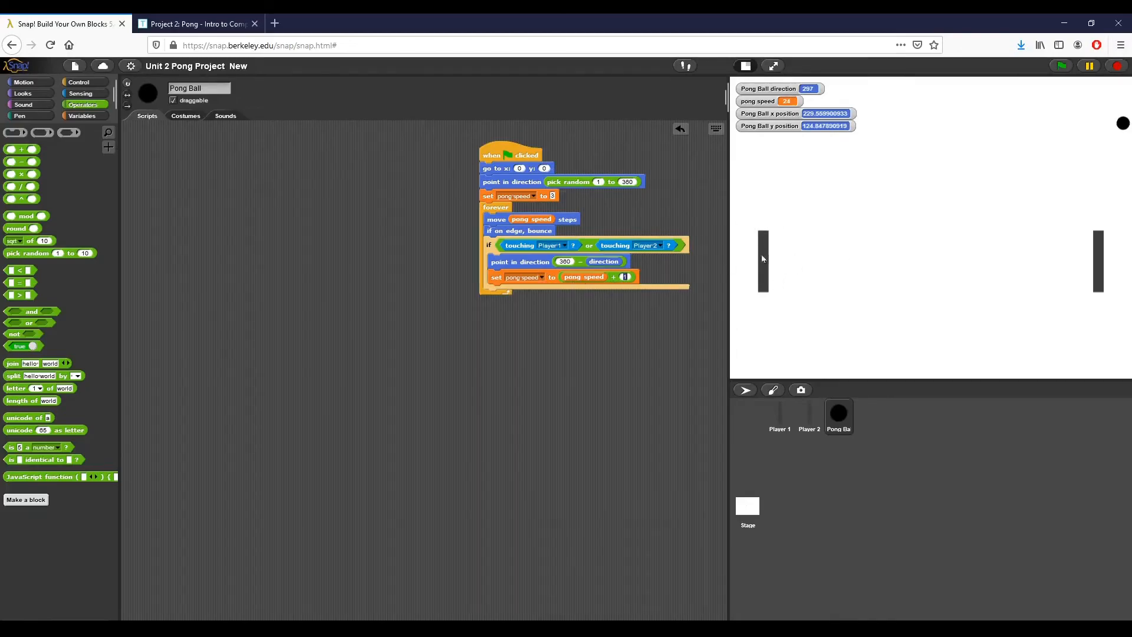
mouse_move(646, 295)
type(".25")
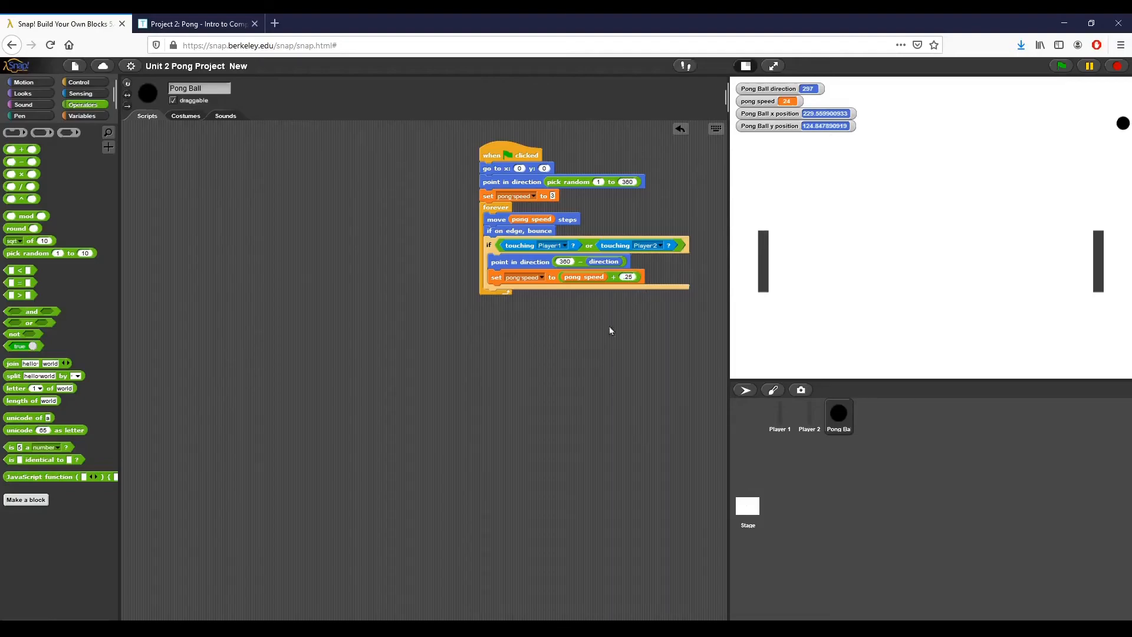
left_click(1060, 66)
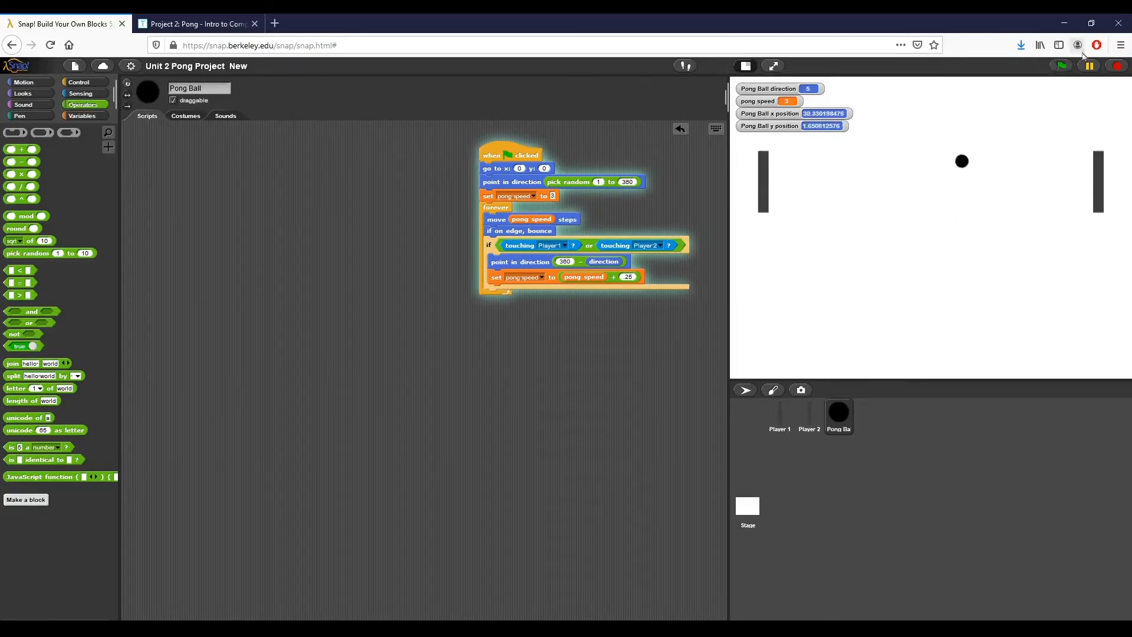
left_click(1060, 66)
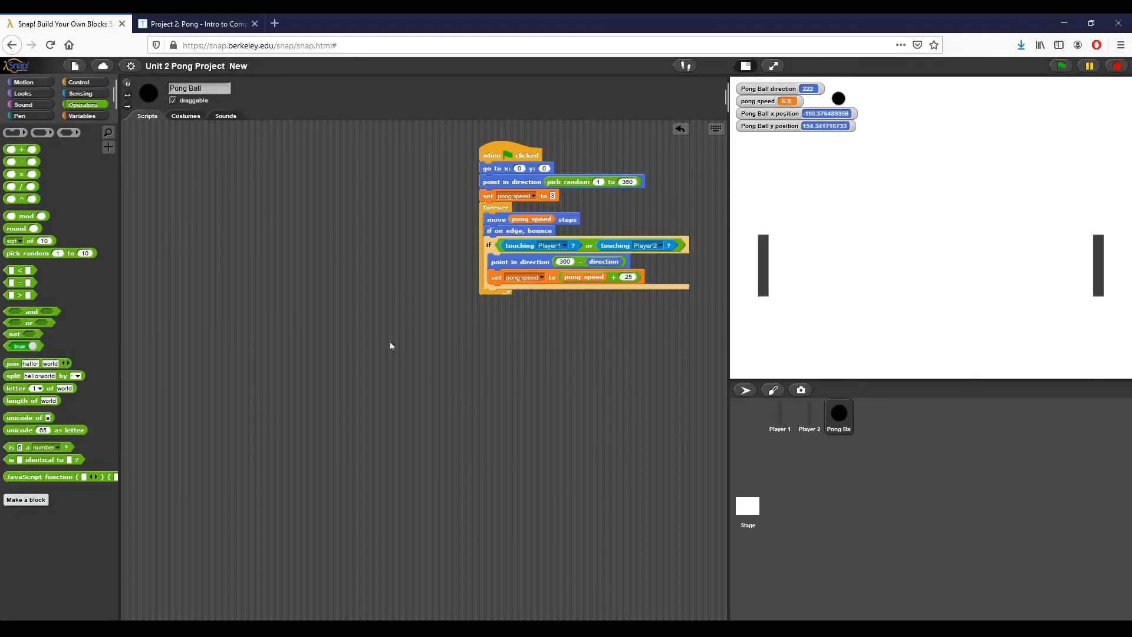
mouse_move(391, 144)
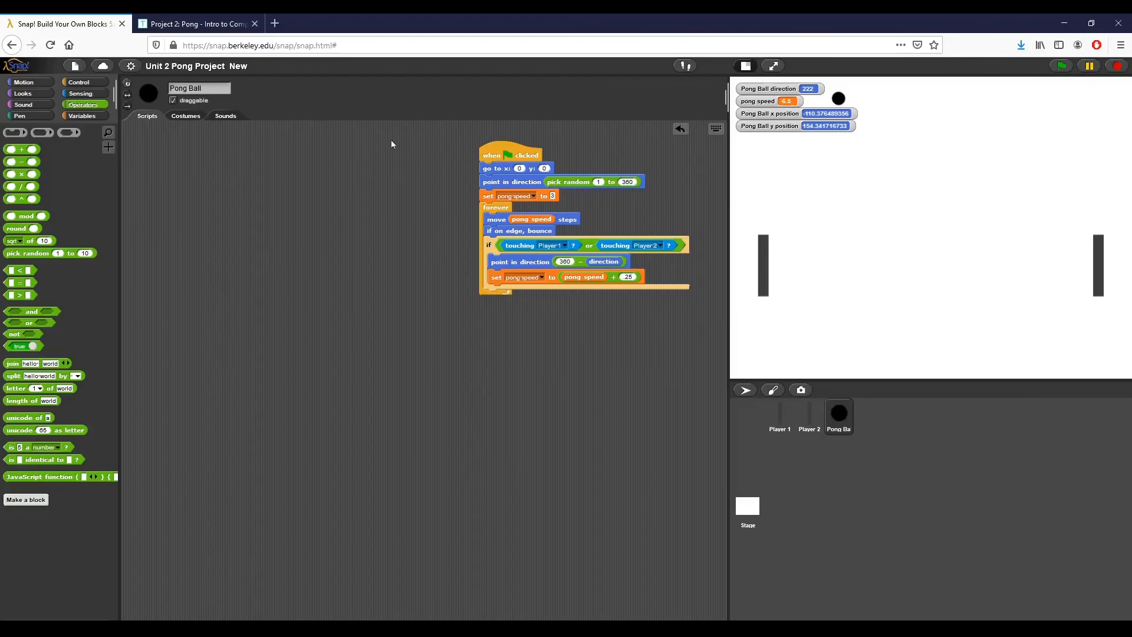
mouse_move(395, 151)
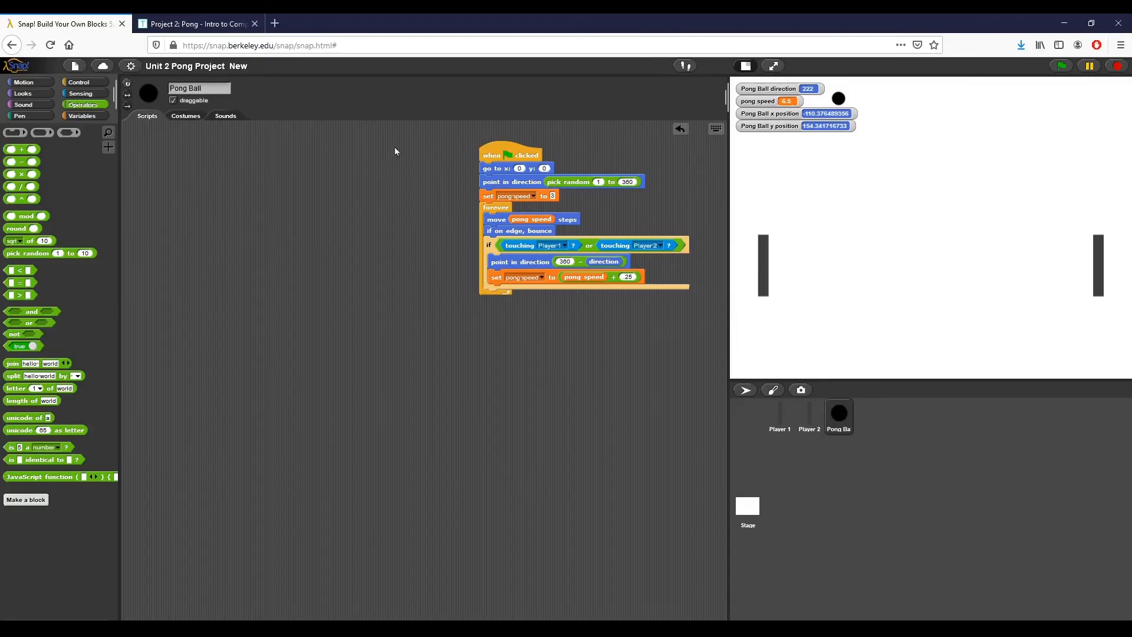
mouse_move(381, 216)
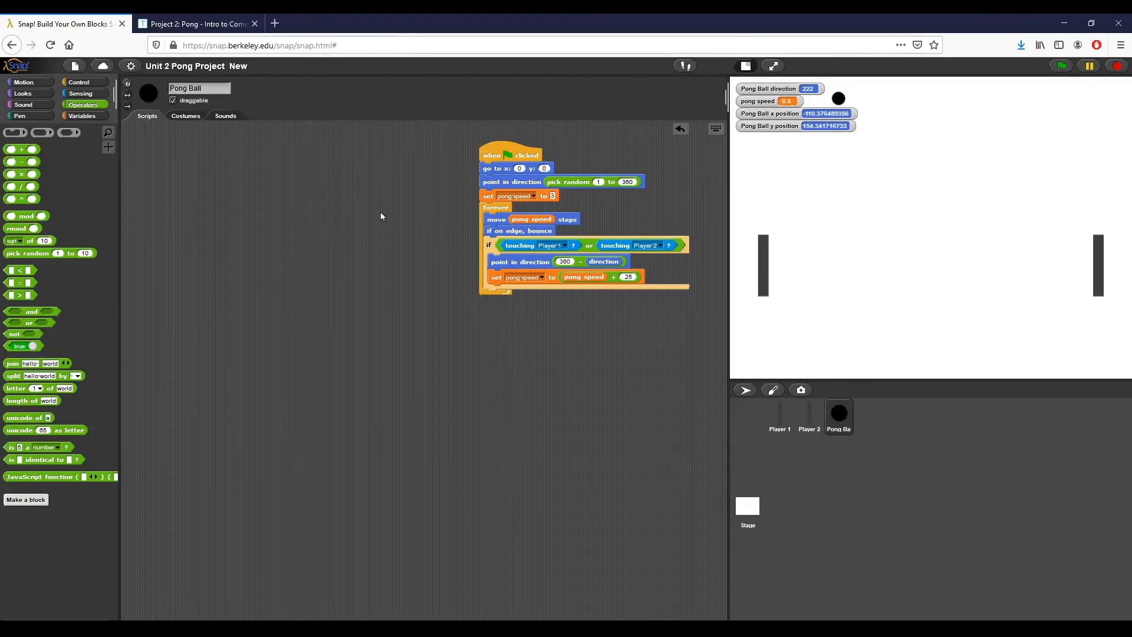
mouse_move(367, 204)
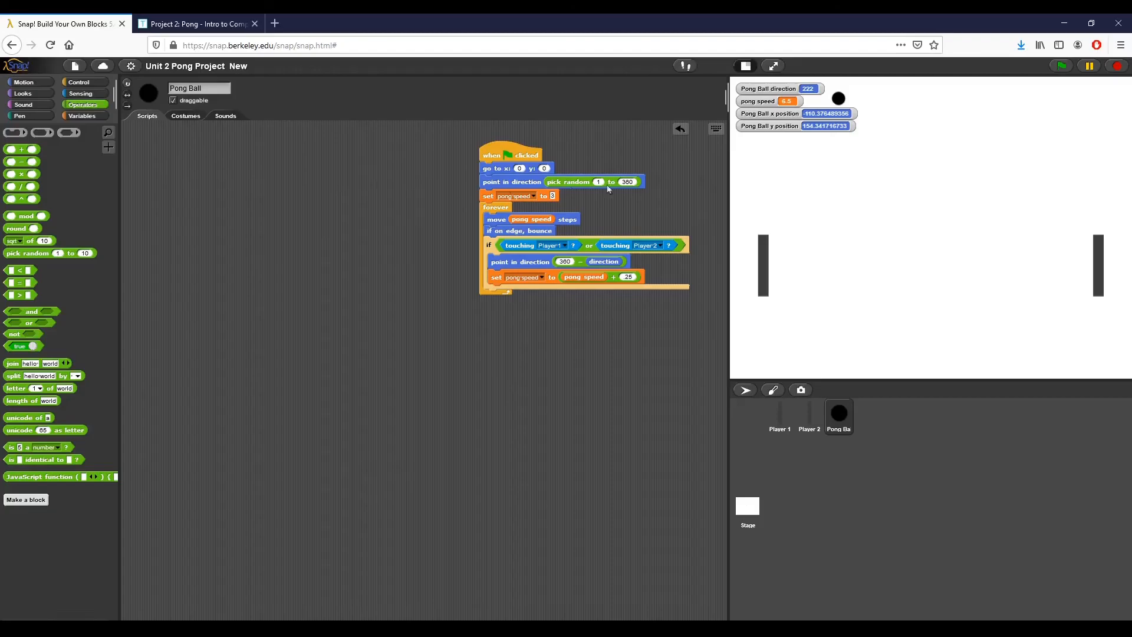
mouse_move(891, 207)
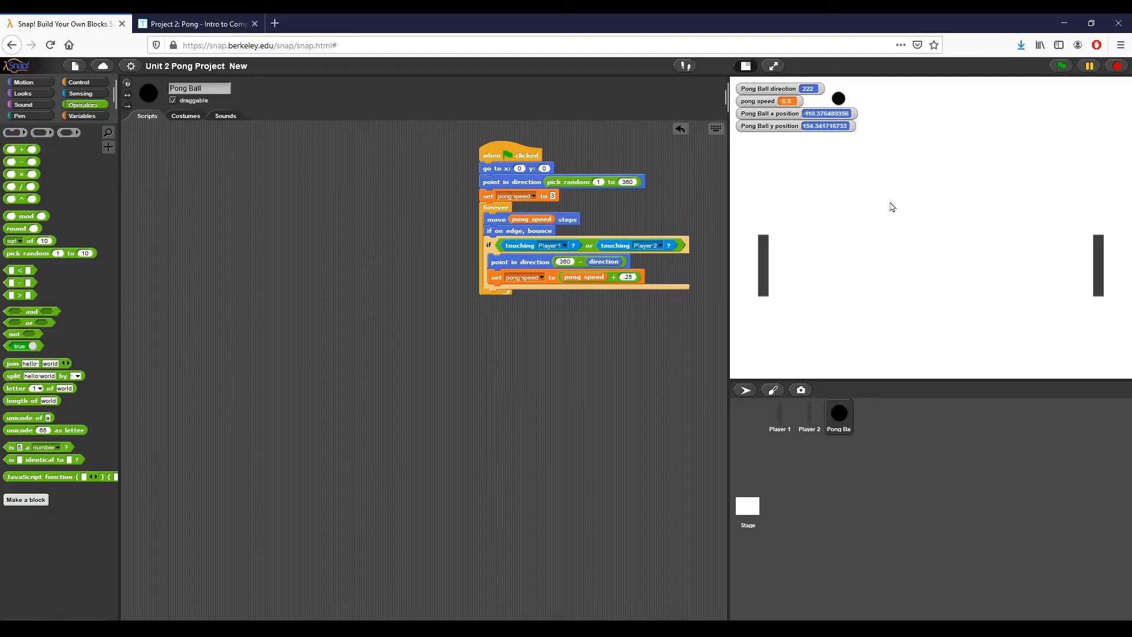